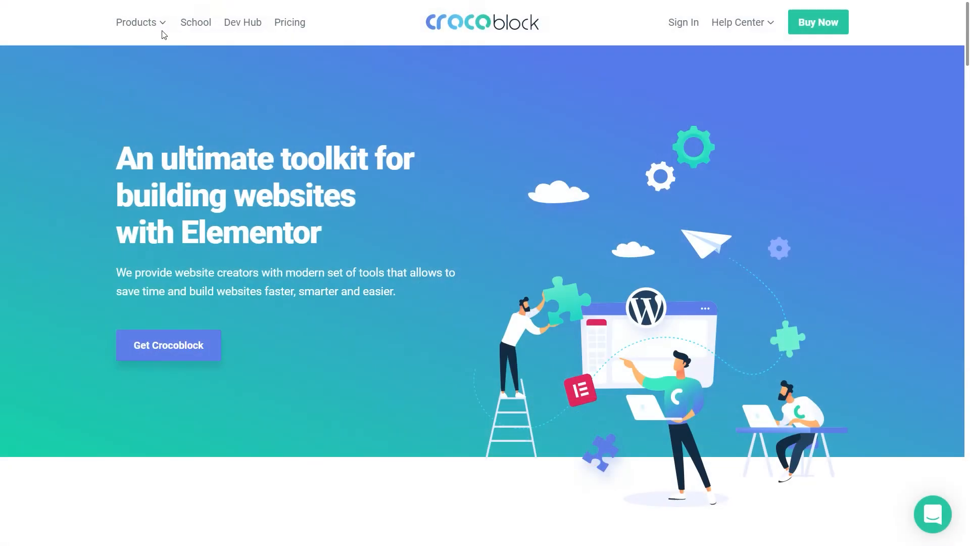
mouse_move(526, 11)
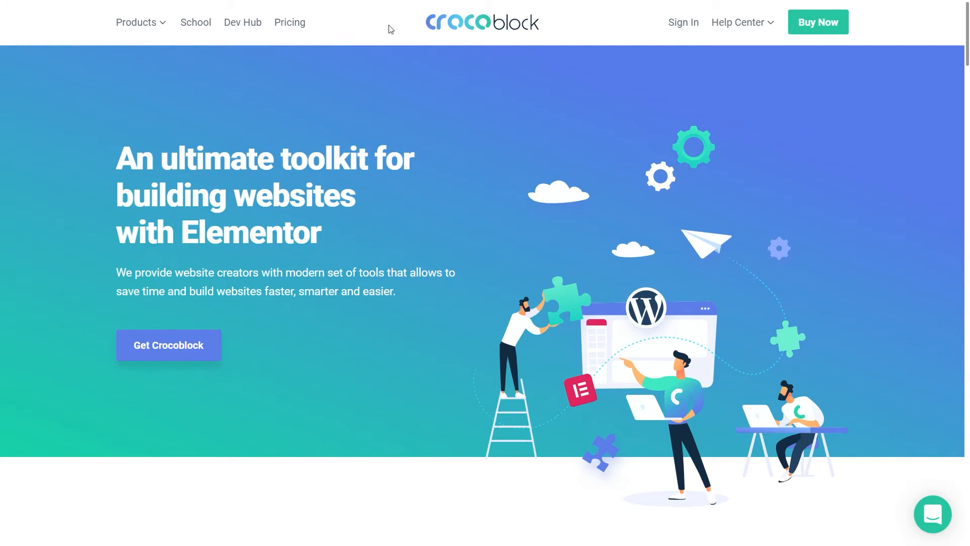
Step: Show the Crocoblock Products dropdown listing the Jet plugins
left_click(139, 22)
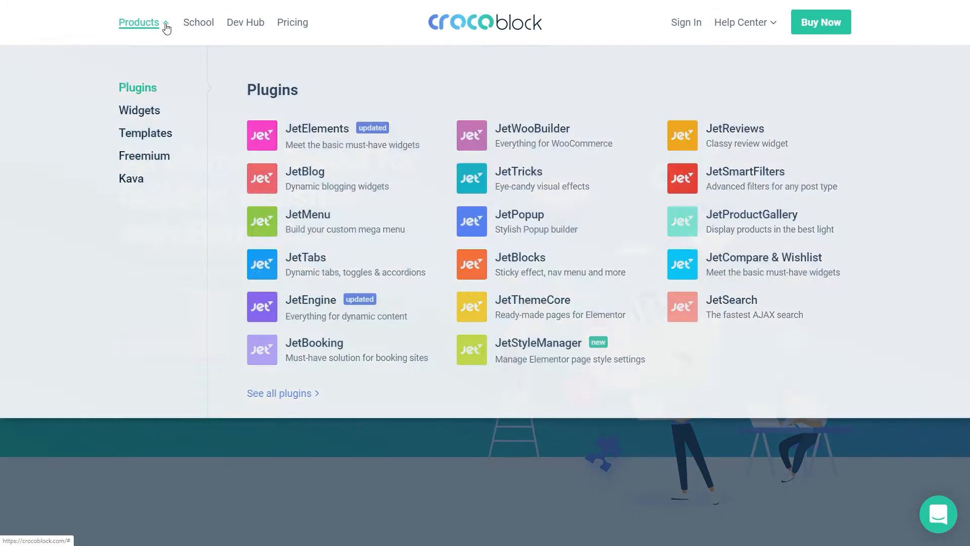
mouse_move(322, 305)
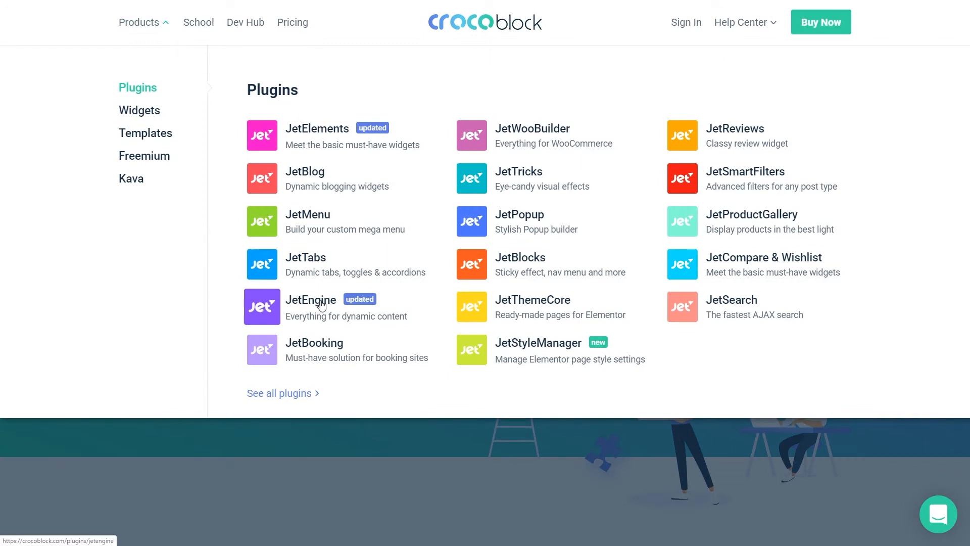
mouse_move(500, 309)
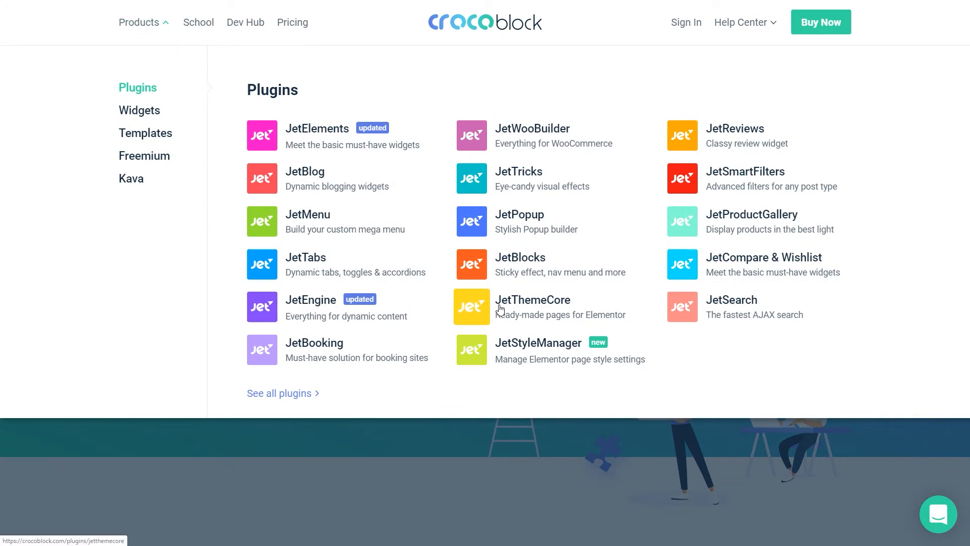
mouse_move(552, 315)
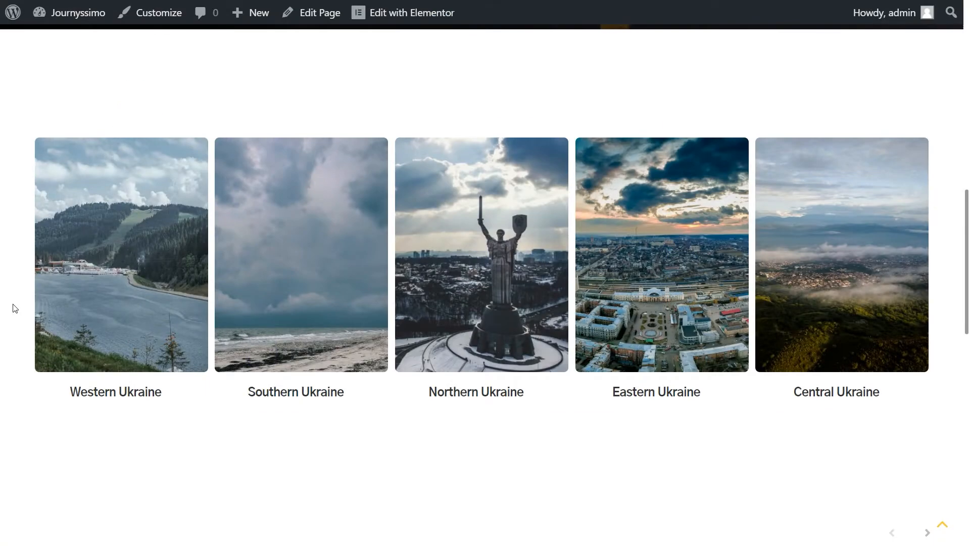
mouse_move(532, 418)
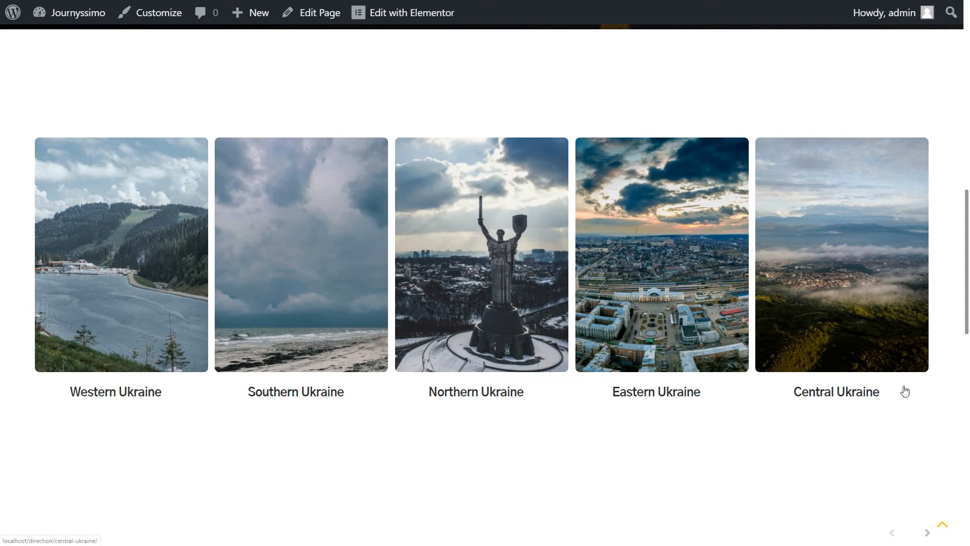
mouse_move(764, 432)
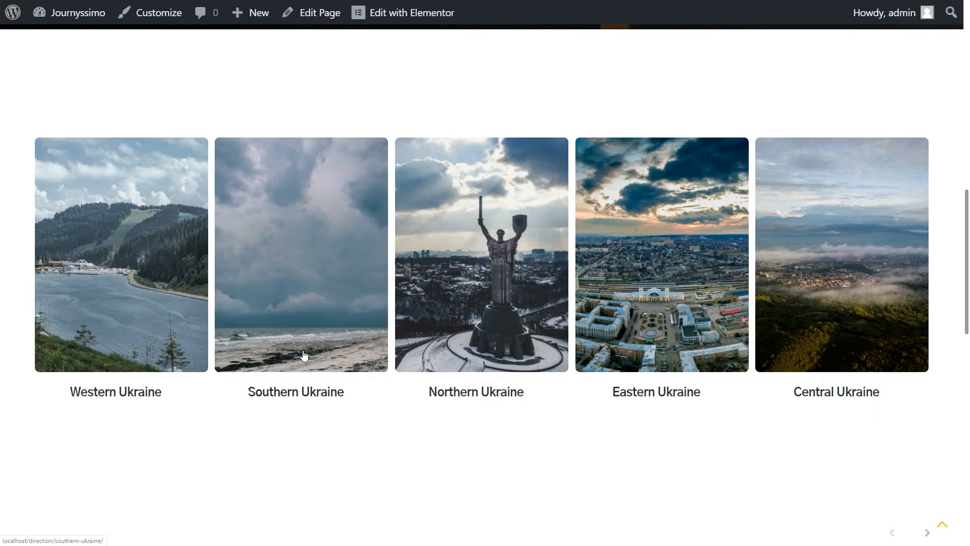
mouse_move(297, 399)
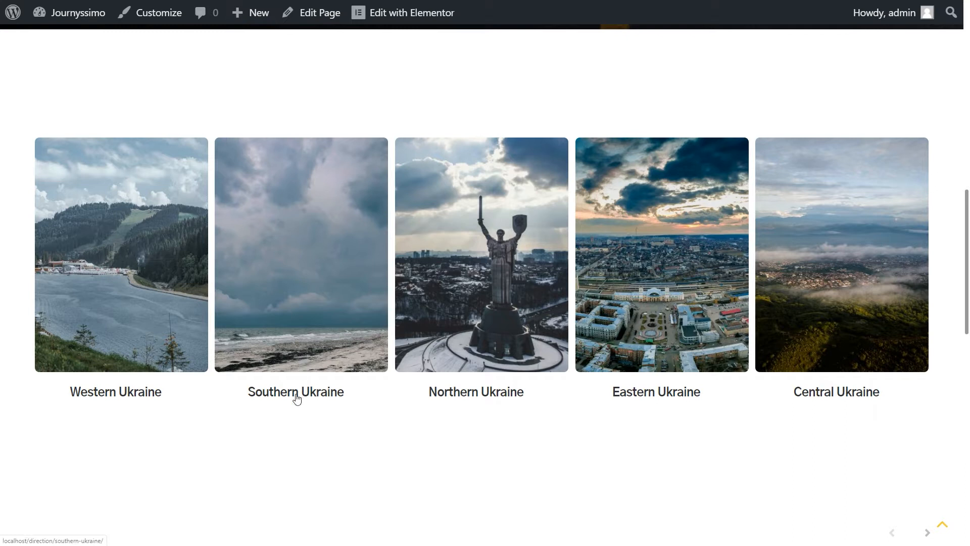
Step: View the Southern Ukraine archive listing the Mykolaiv, Odessa and Kherson tours
left_click(295, 392)
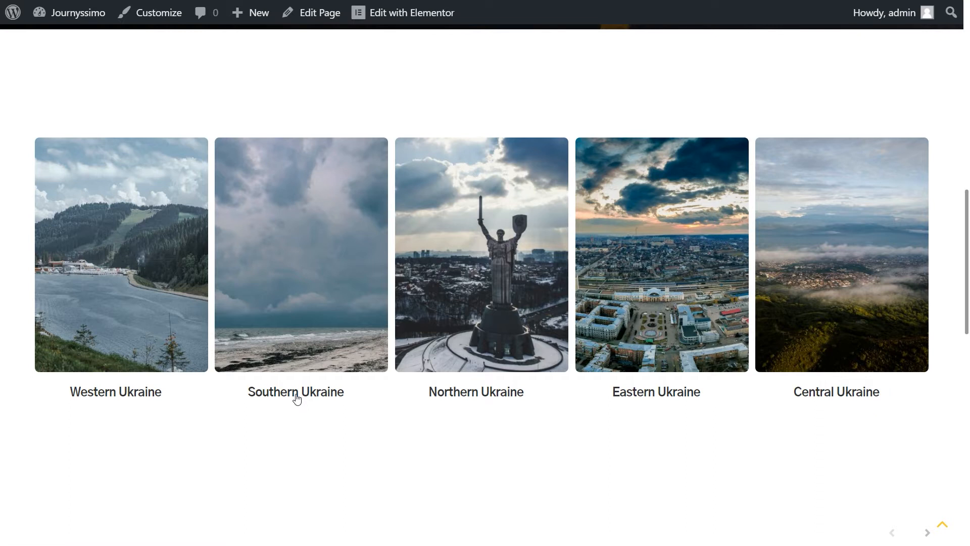
left_click(295, 392)
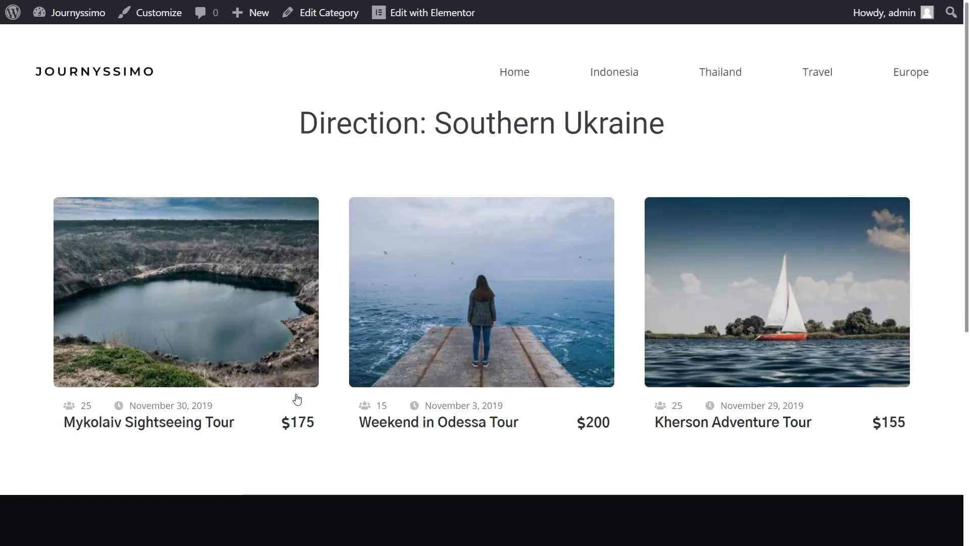
mouse_move(287, 387)
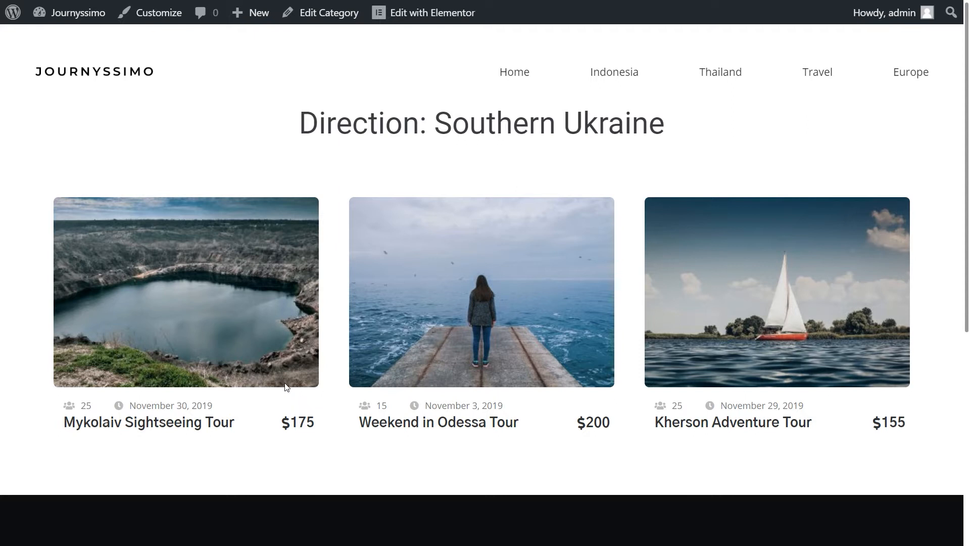
mouse_move(693, 434)
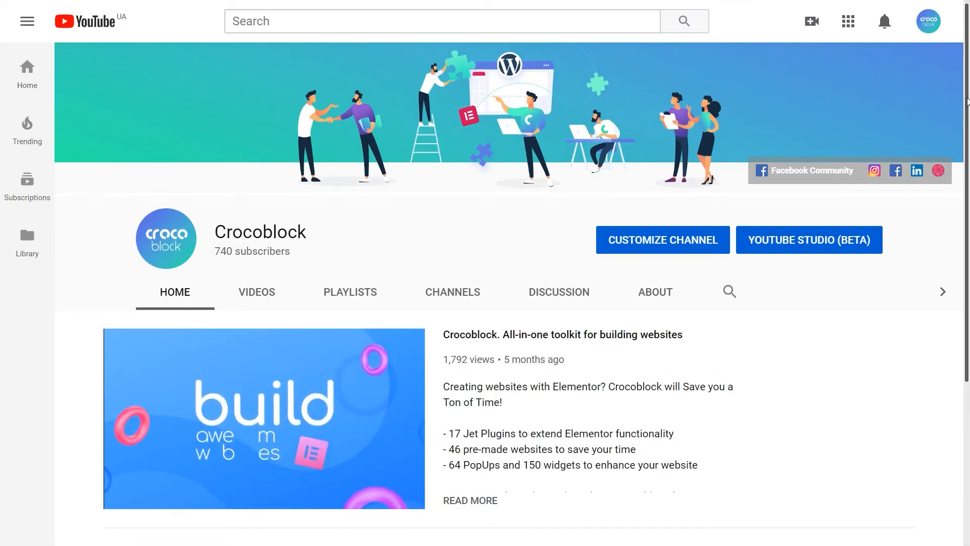
Step: Scroll down the Crocoblock YouTube channel home page
scroll("down", 3)
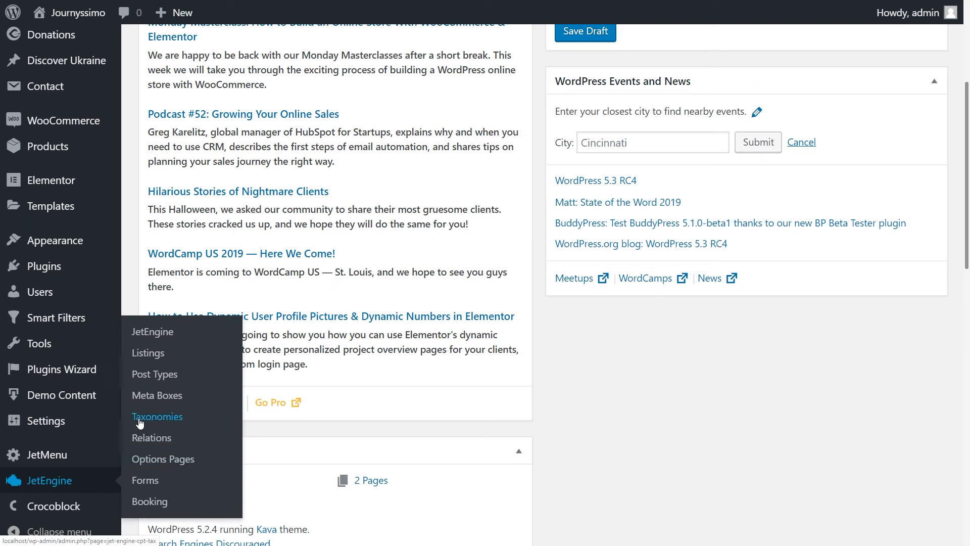
Step: Create a new JetEngine taxonomy named Direction attached to the Discover Ukraine post type
left_click(156, 416)
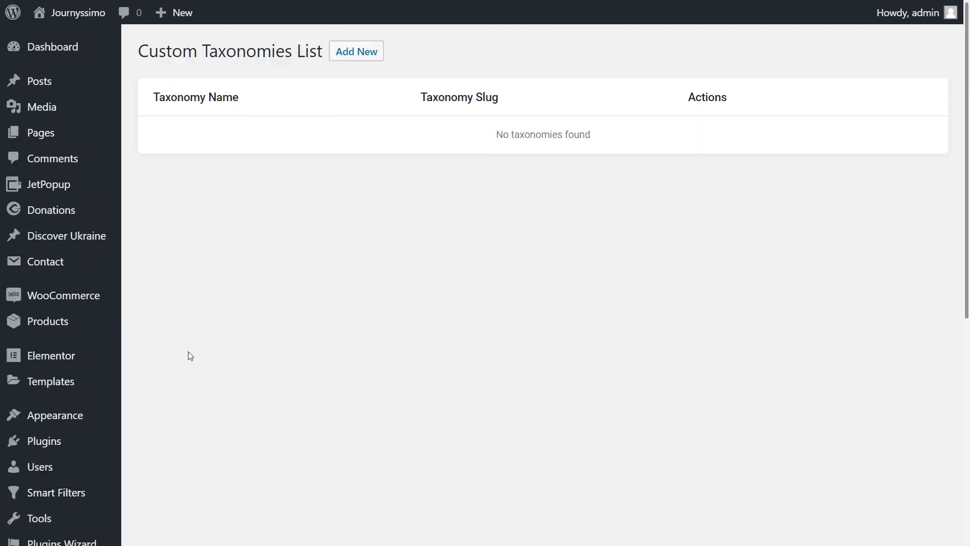
left_click(356, 50)
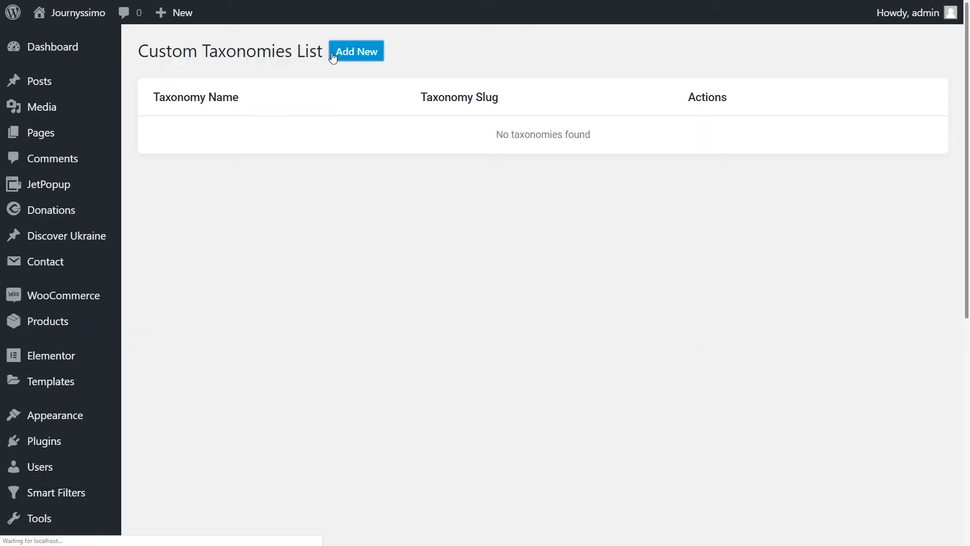
left_click(356, 50)
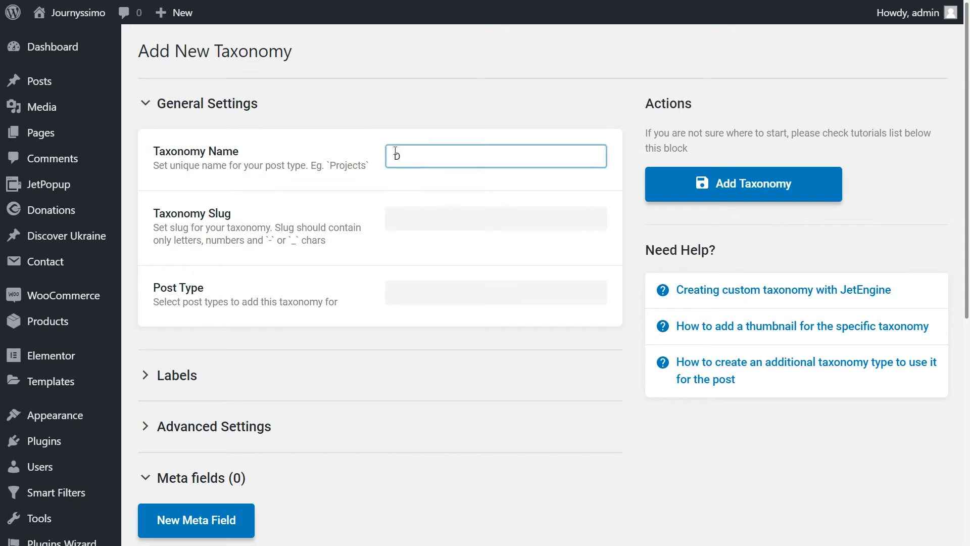
type("Direction")
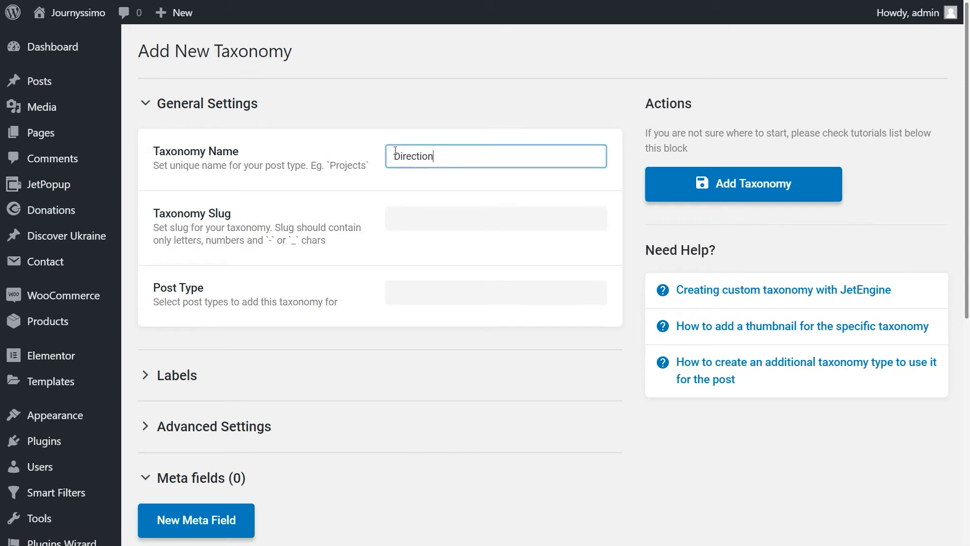
left_click(496, 218)
type("D")
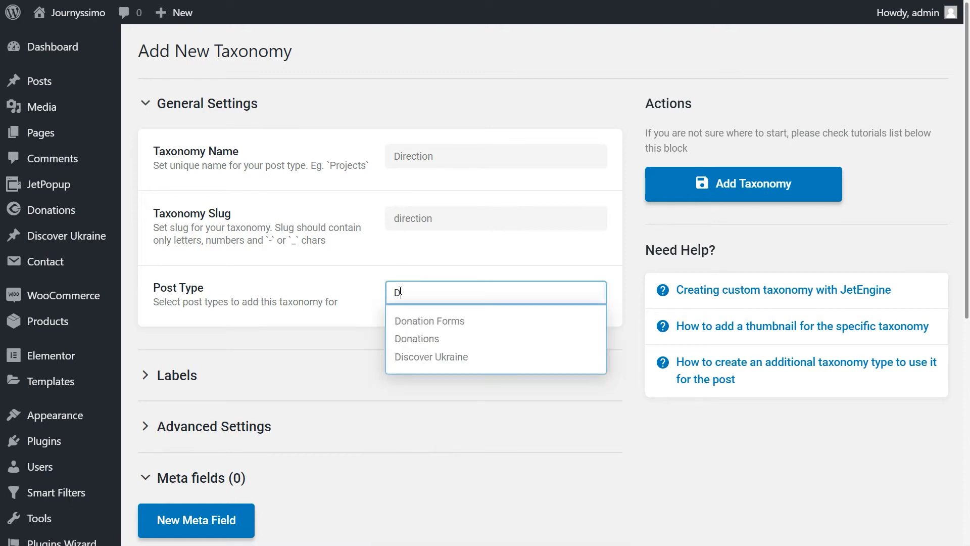
left_click(431, 356)
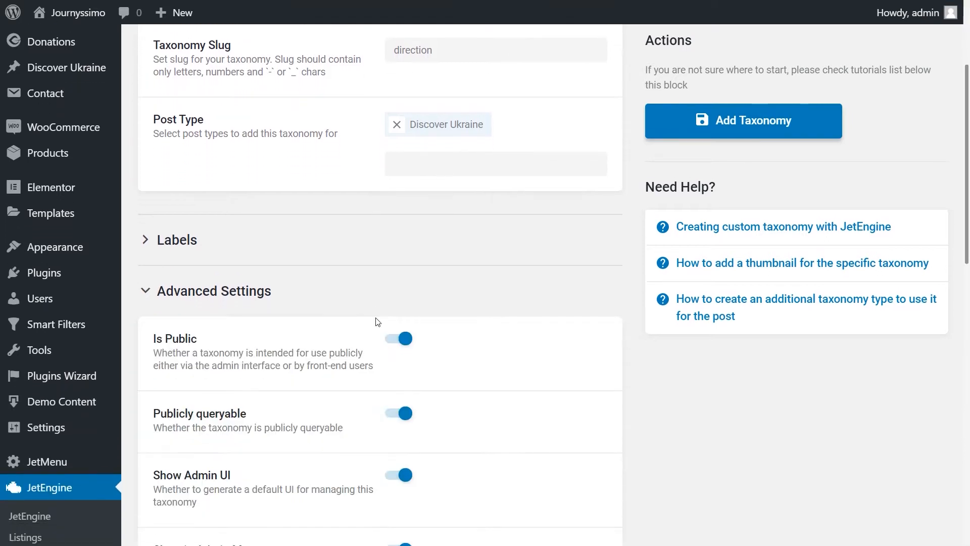
Step: Make Direction hierarchical, add a Picture meta field of type Media, and save the taxonomy
scroll("down", 3)
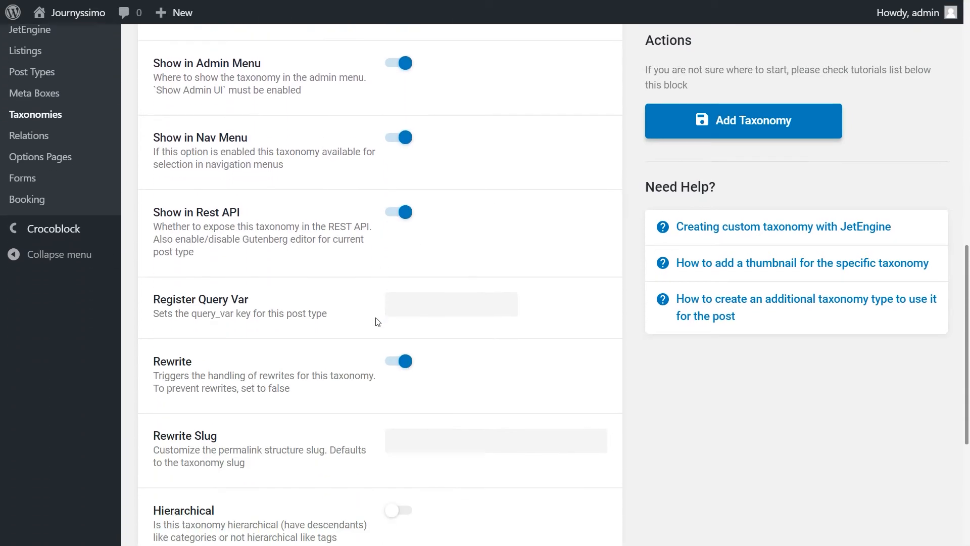
scroll("down", 3)
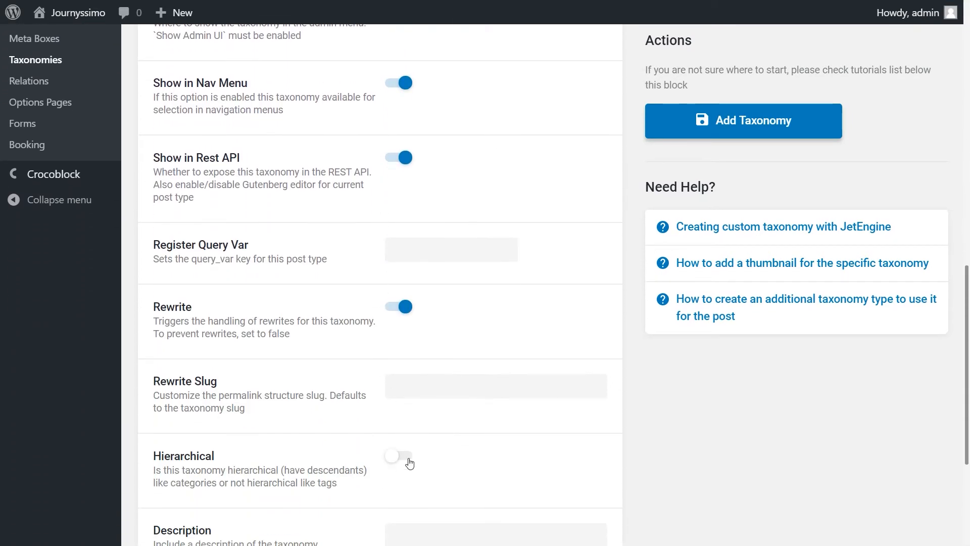
left_click(398, 455)
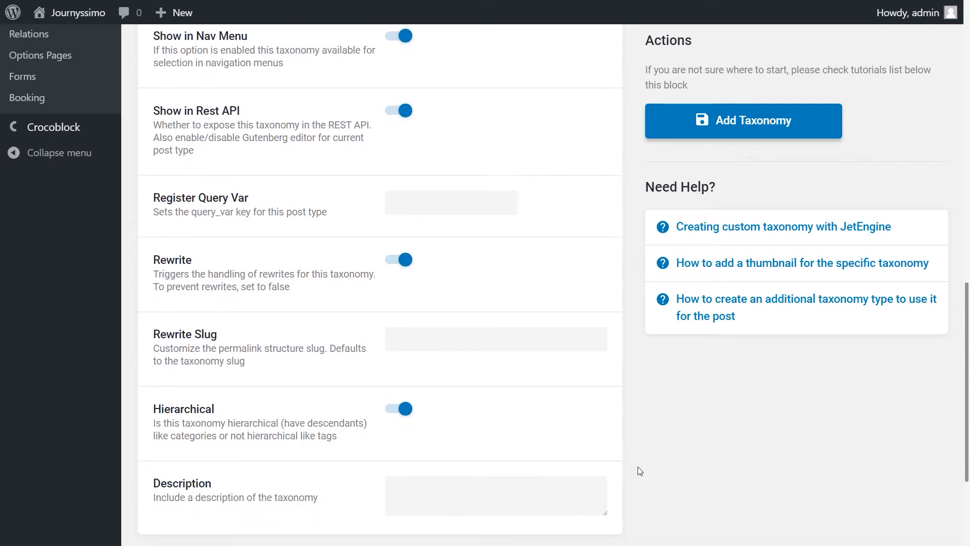
scroll("down", 3)
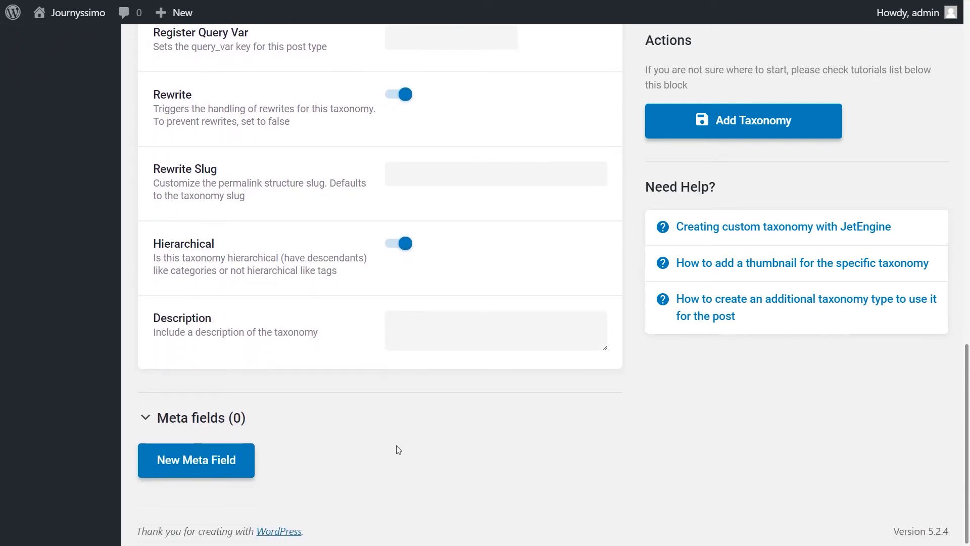
left_click(196, 461)
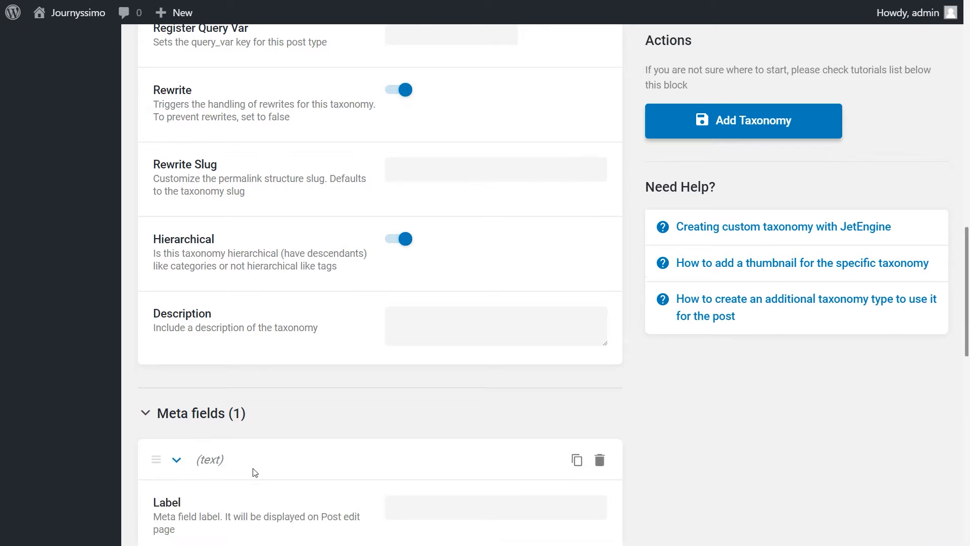
scroll("down", 3)
type("Picture")
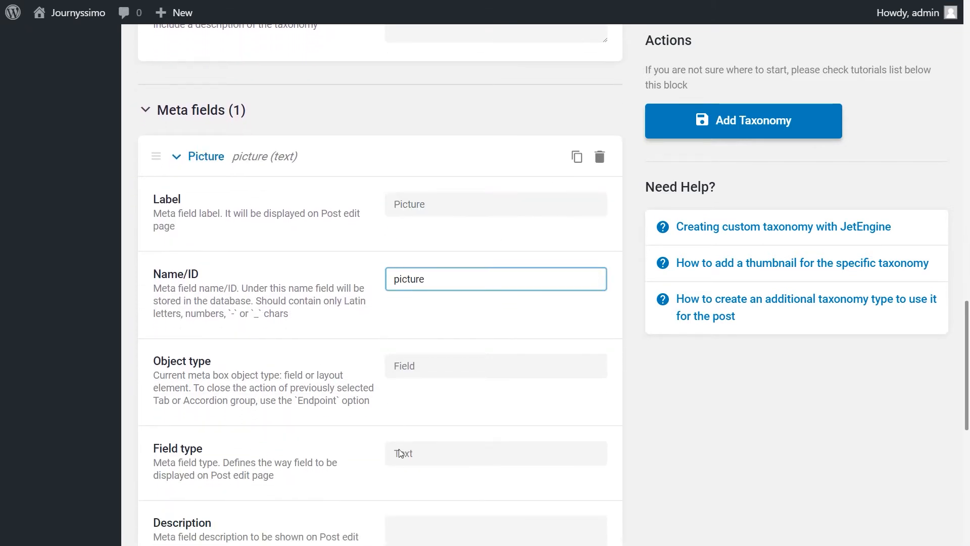
left_click(495, 452)
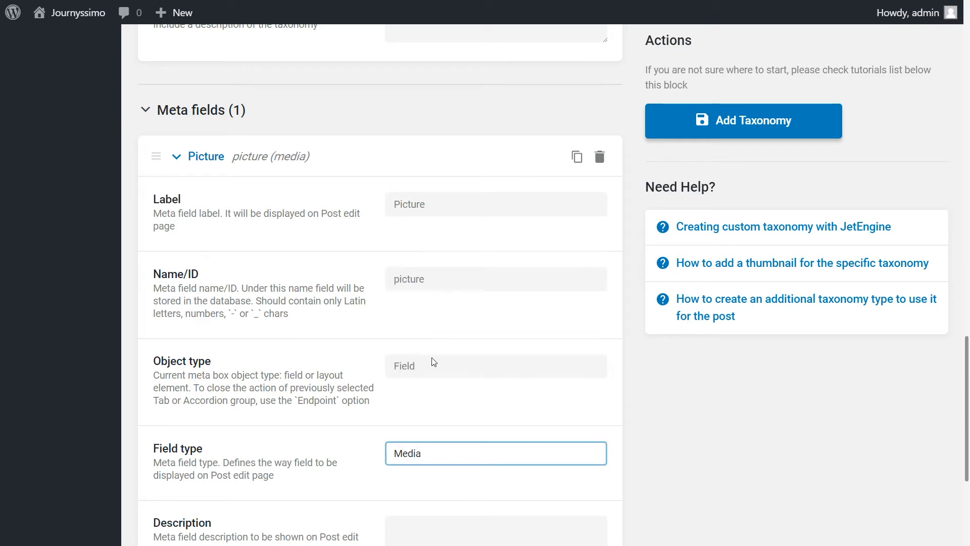
left_click(744, 121)
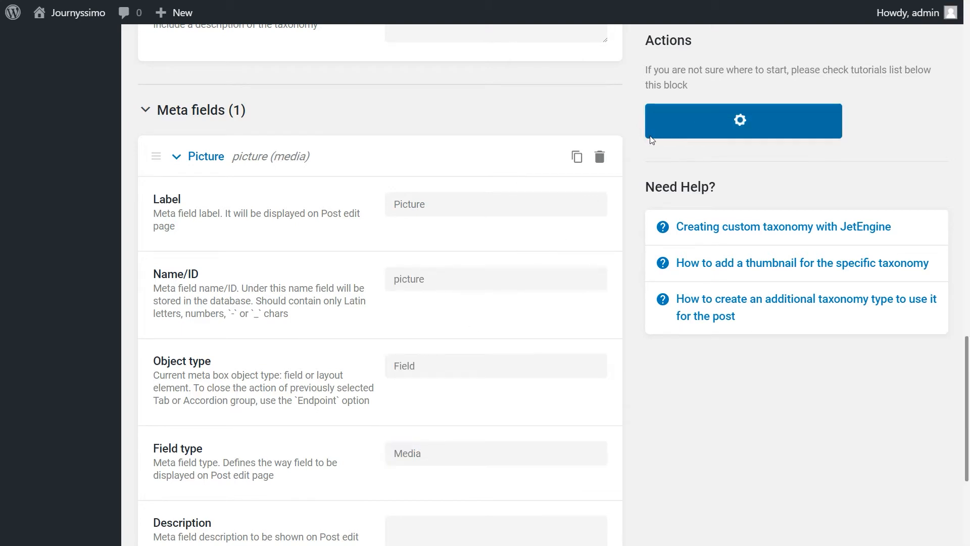
scroll("up", 3)
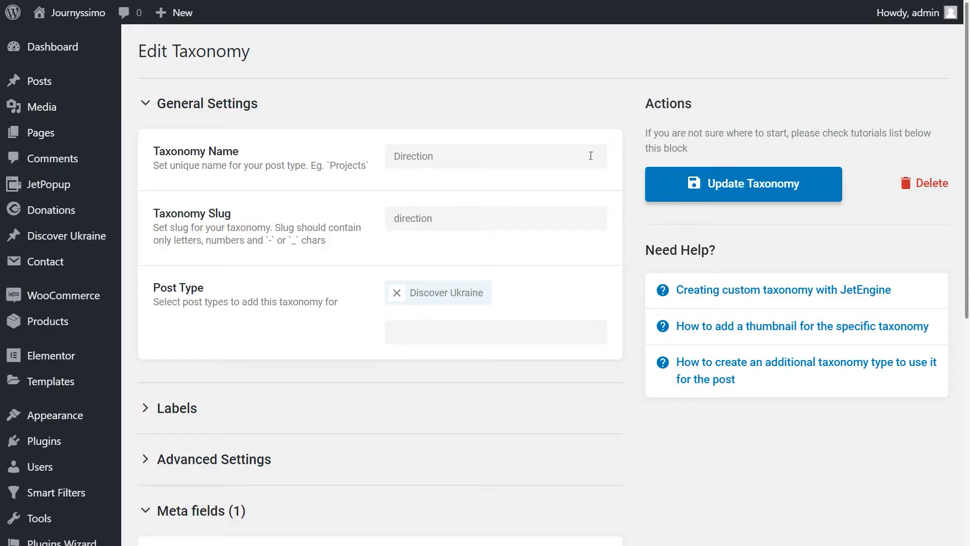
mouse_move(67, 236)
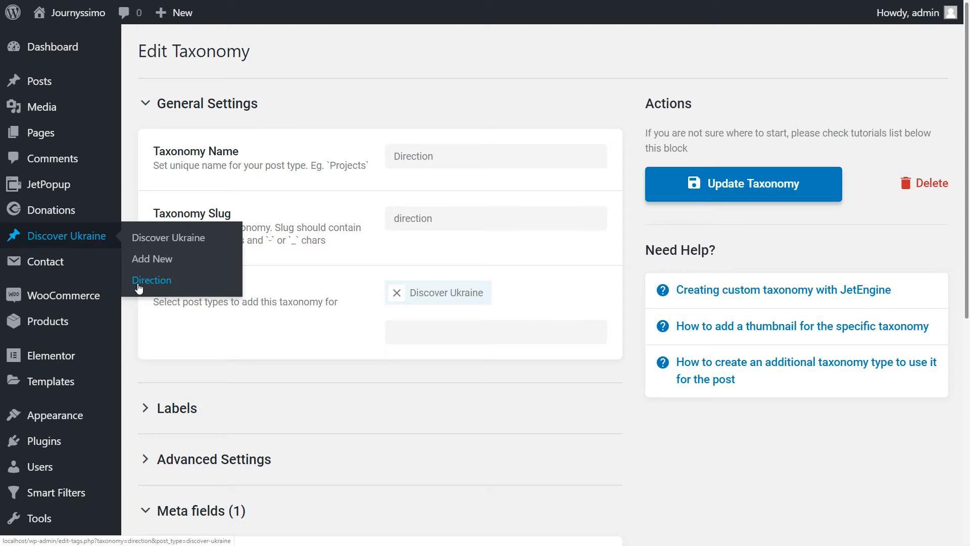
mouse_move(164, 283)
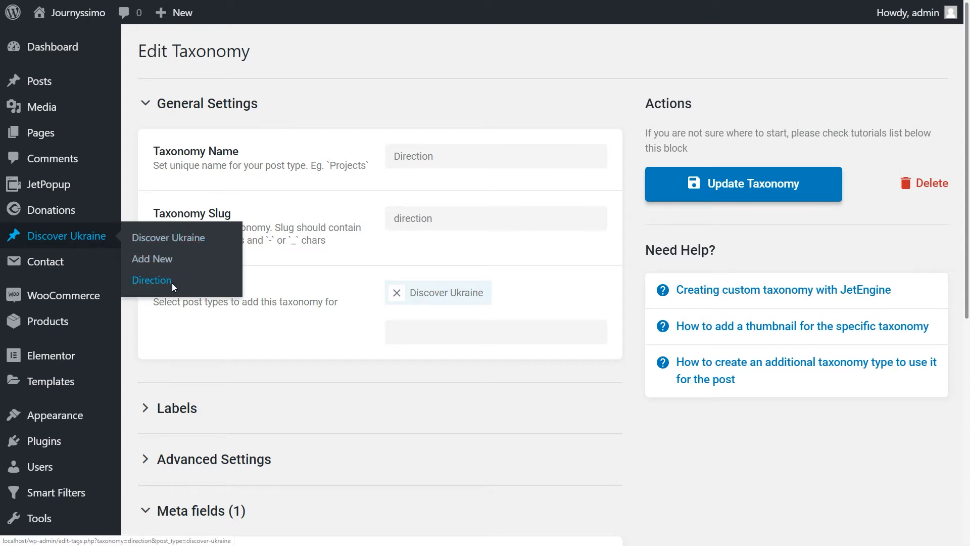
Step: Go to the Direction term management page under Discover Ukraine
left_click(152, 280)
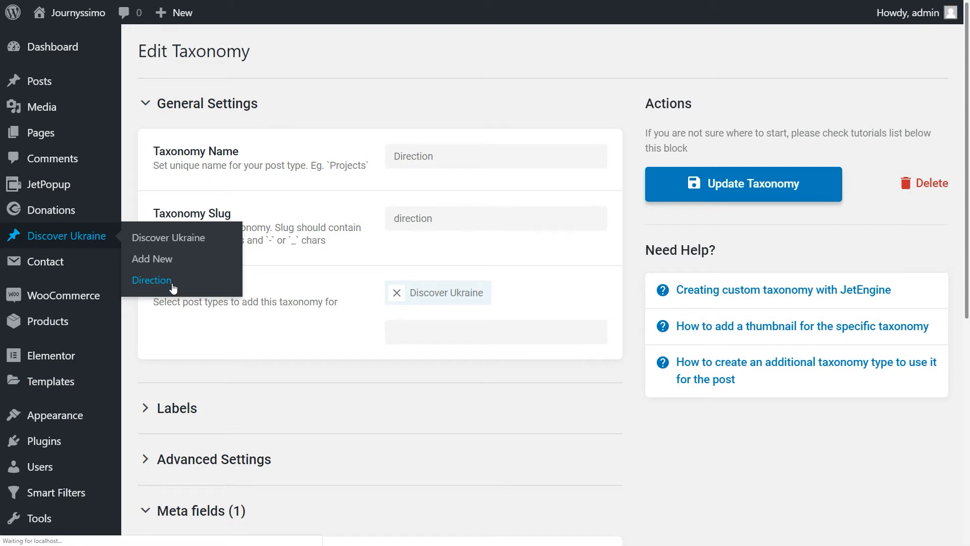
left_click(151, 280)
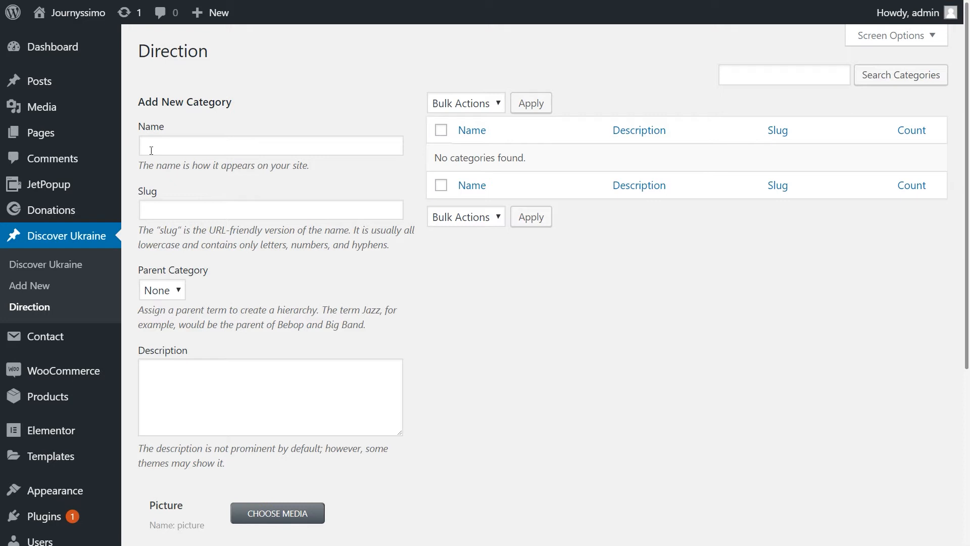
Step: Add a Northern Ukraine term with a monument picture chosen from the media library
left_click(271, 146)
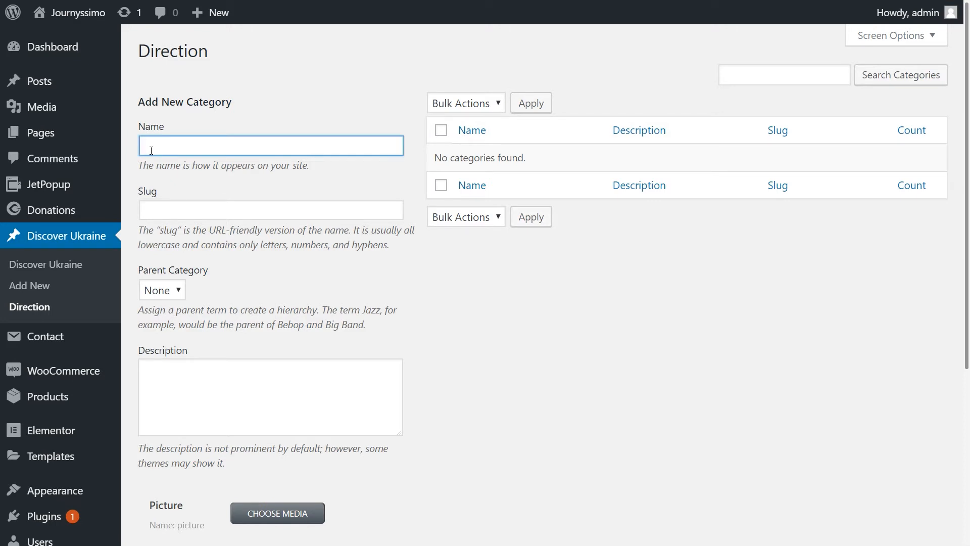
type("Northern Uk")
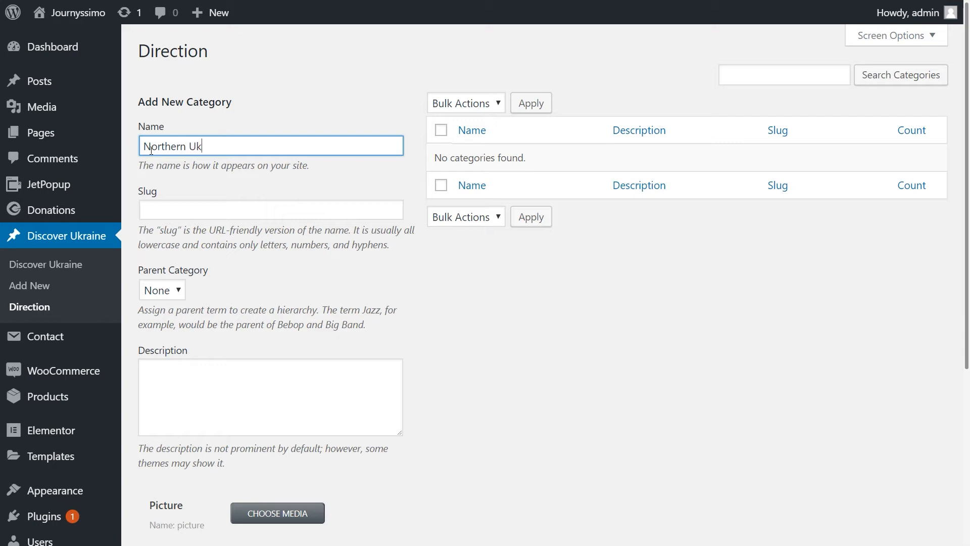
type("raine")
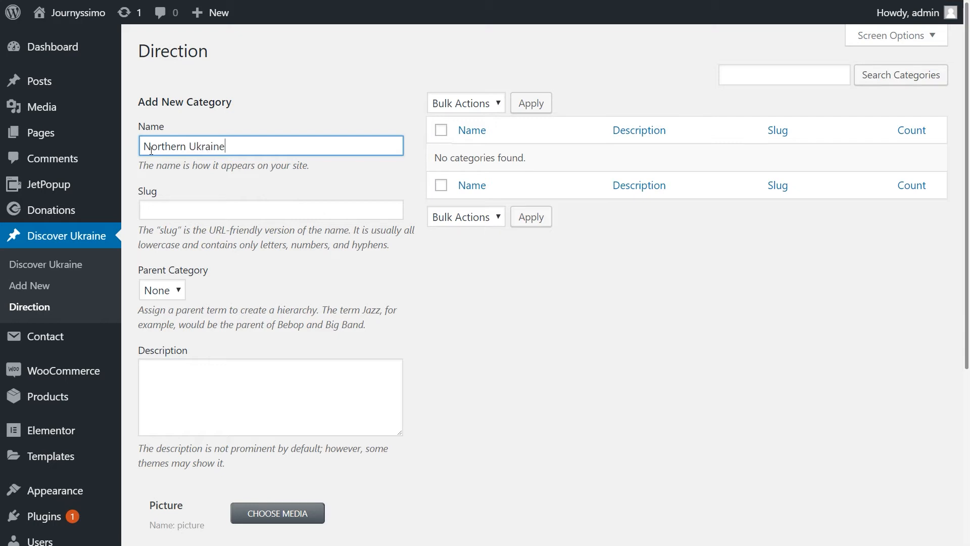
mouse_move(187, 198)
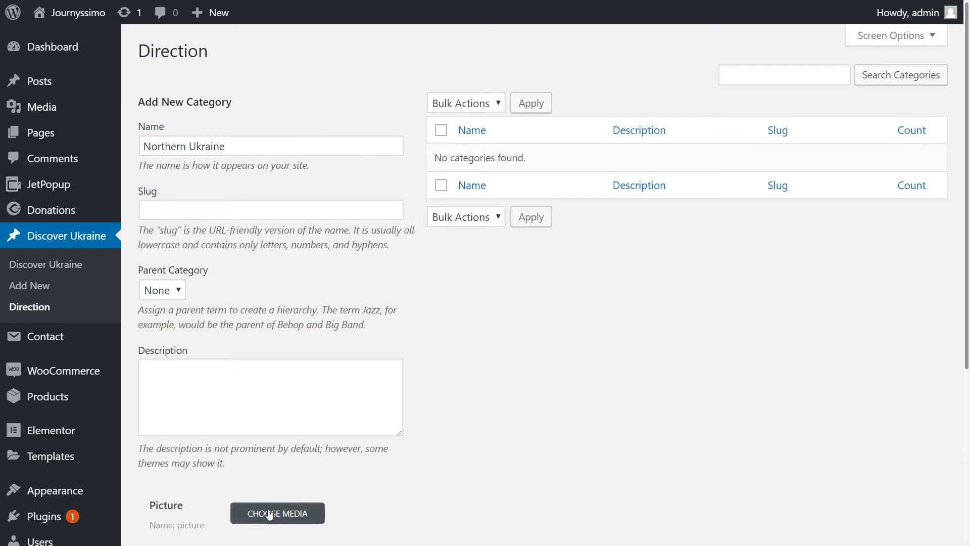
left_click(277, 513)
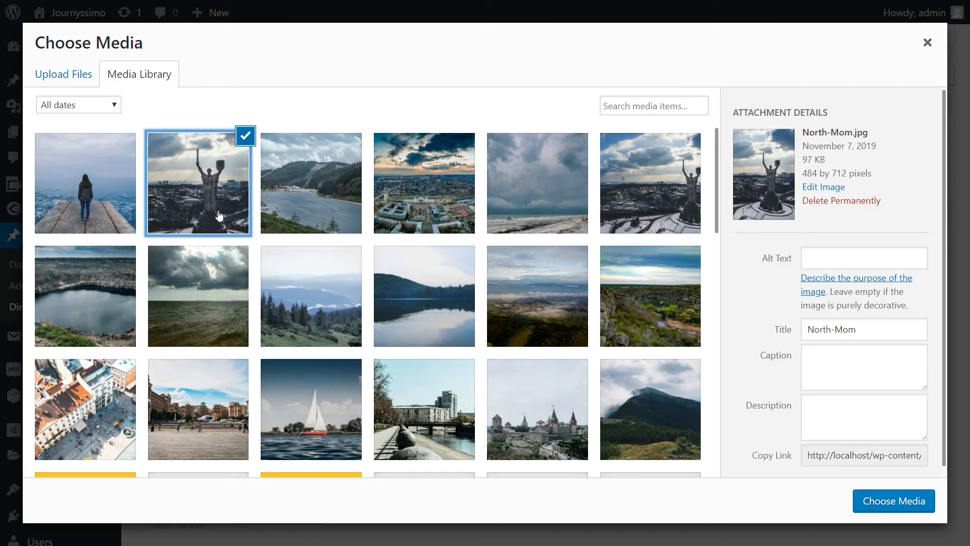
left_click(893, 500)
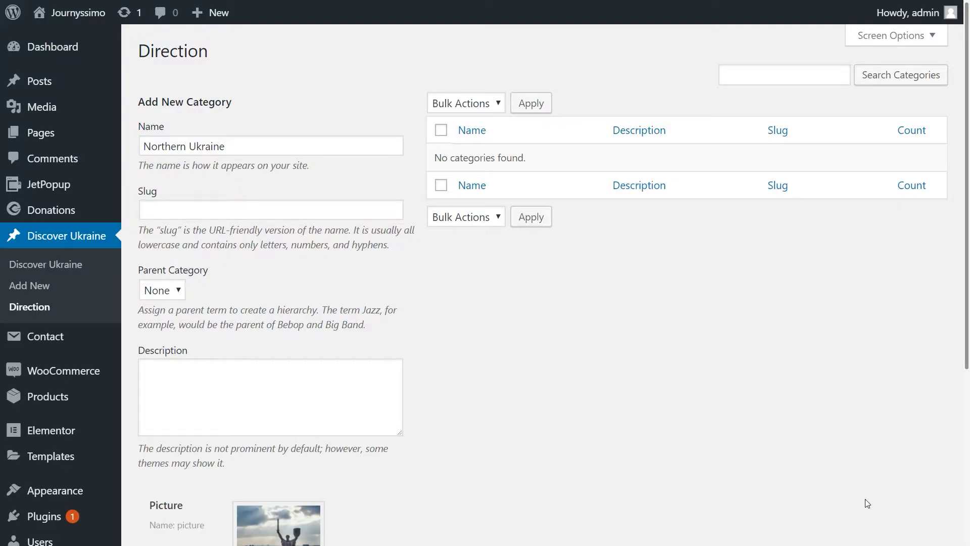
scroll("down", 3)
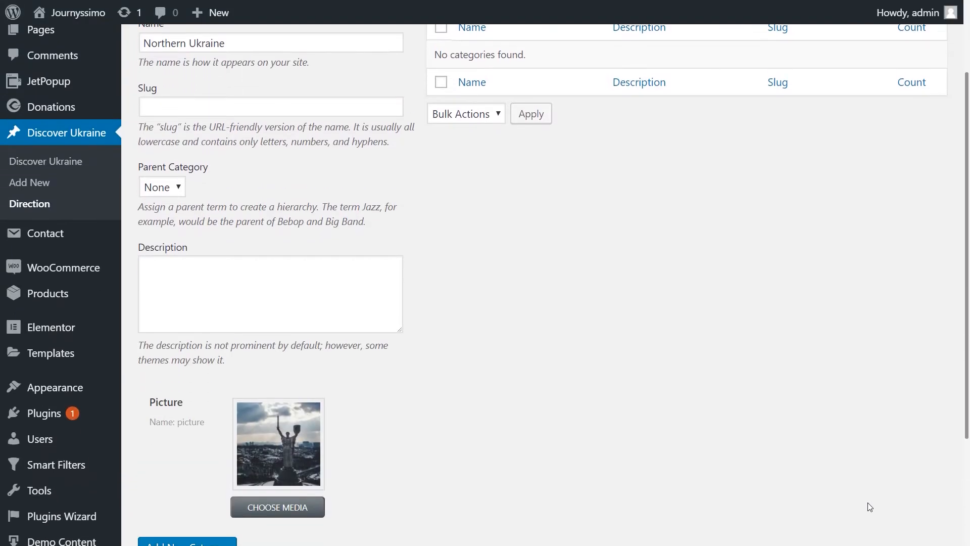
scroll("down", 3)
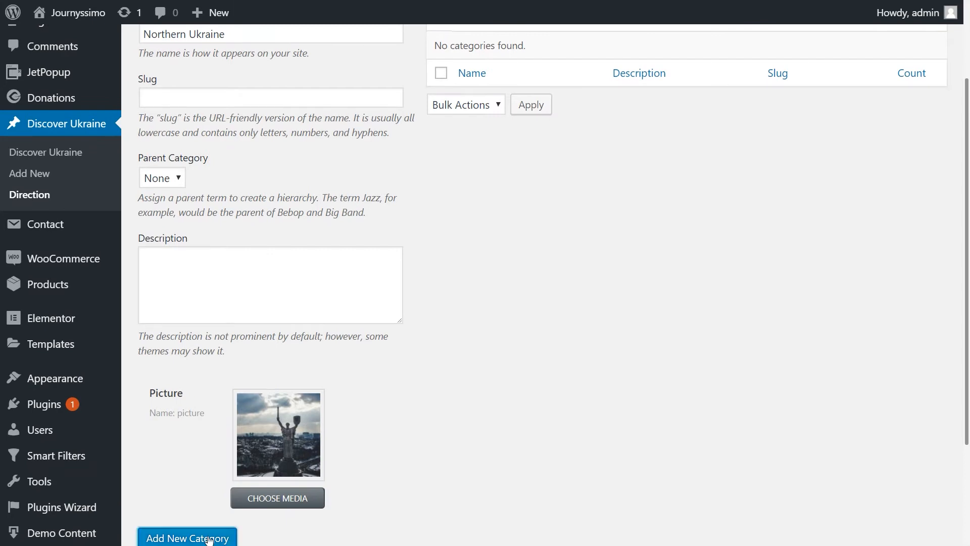
left_click(187, 537)
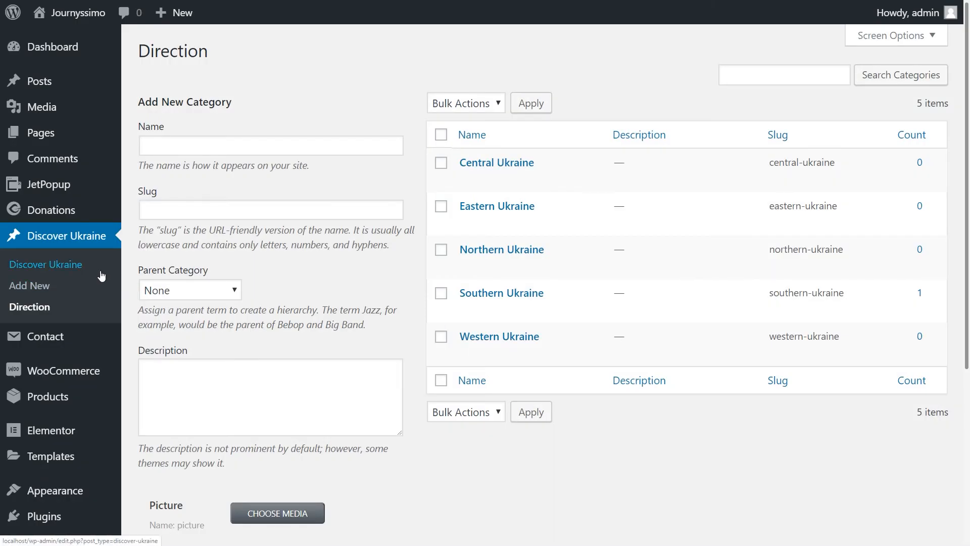
Step: Assign the Mykolaiv tour to Southern Ukraine and update it
left_click(46, 265)
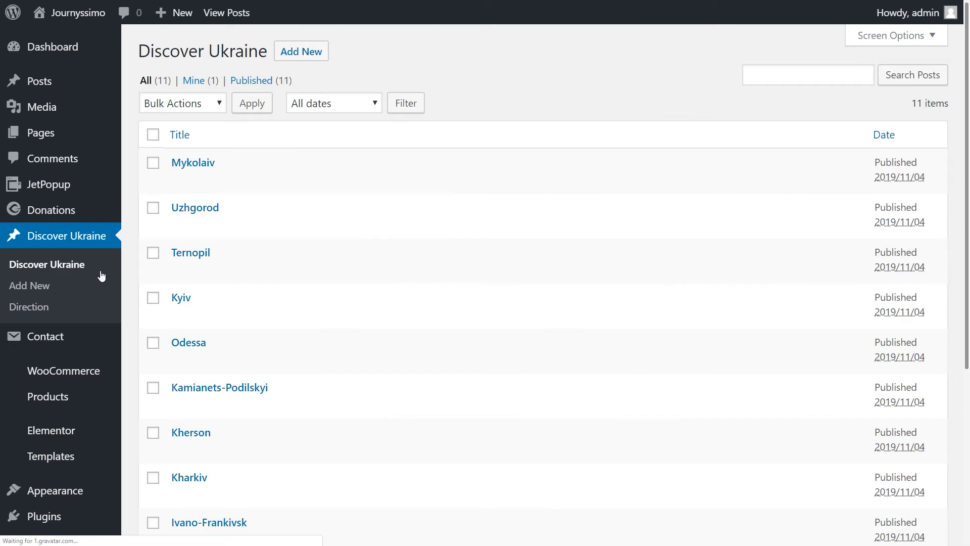
mouse_move(127, 232)
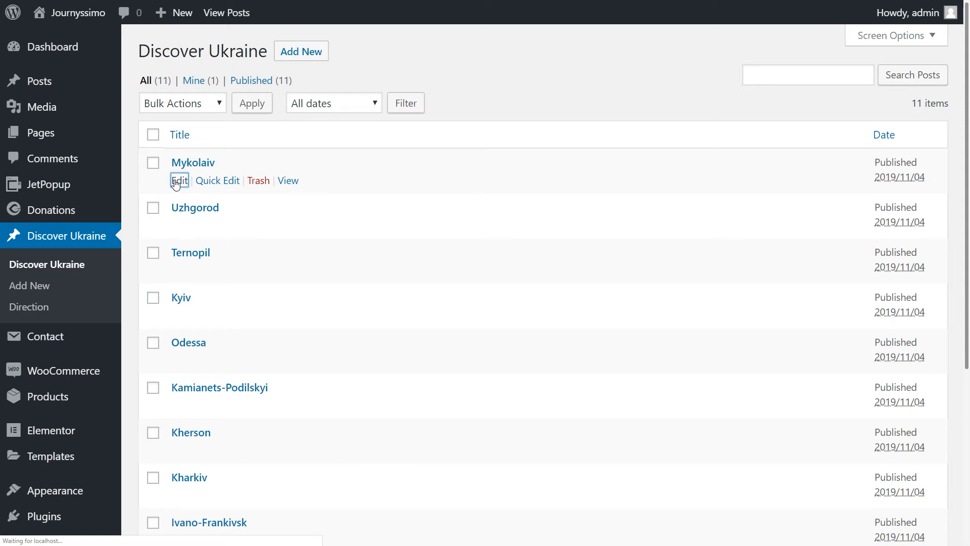
left_click(180, 180)
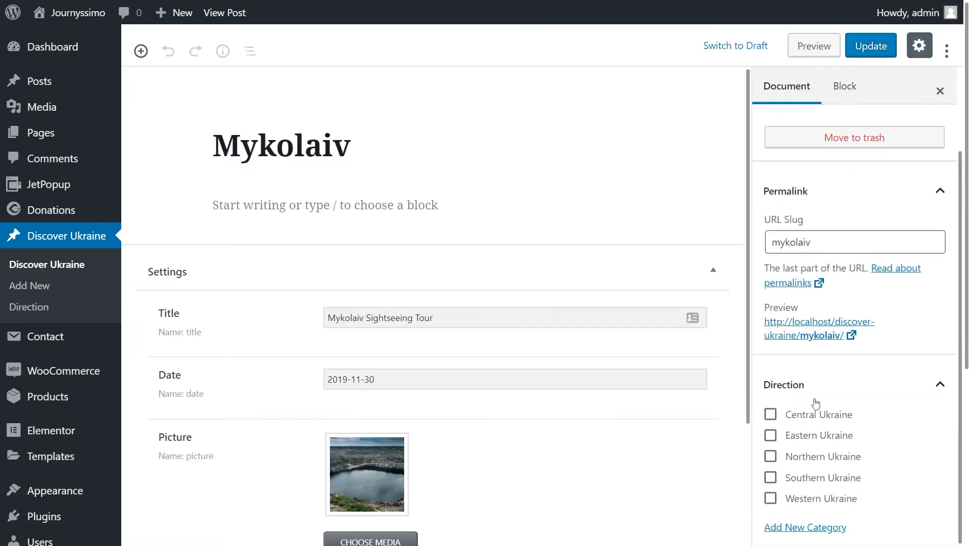
left_click(770, 476)
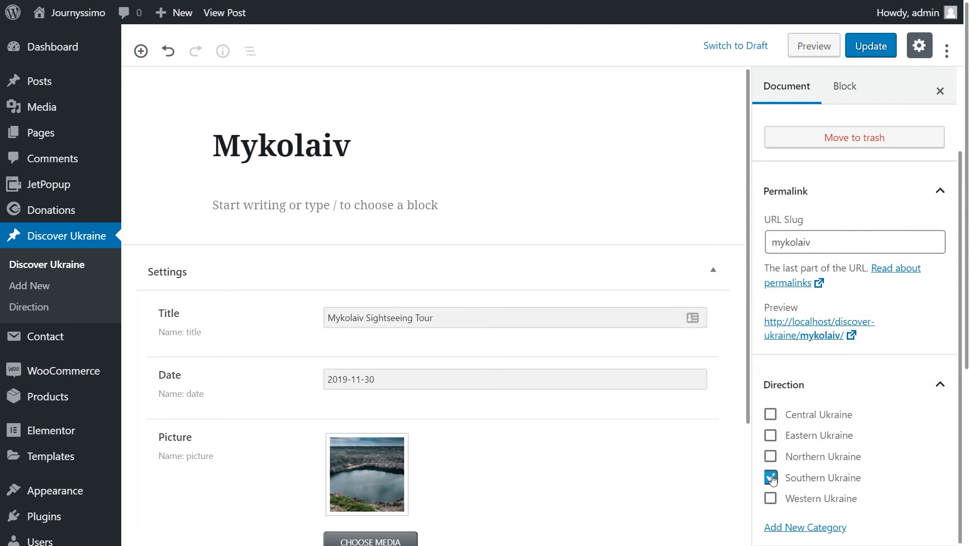
left_click(871, 45)
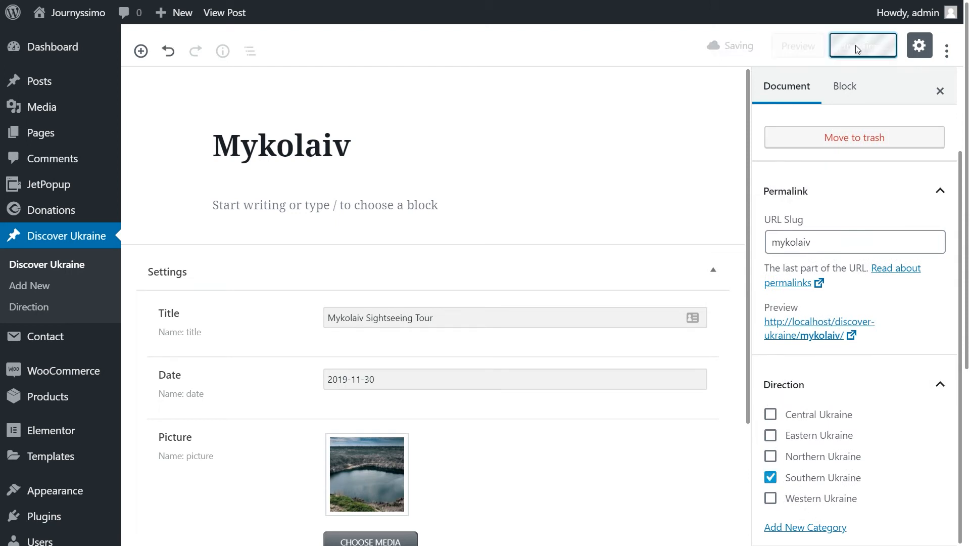
left_click(863, 45)
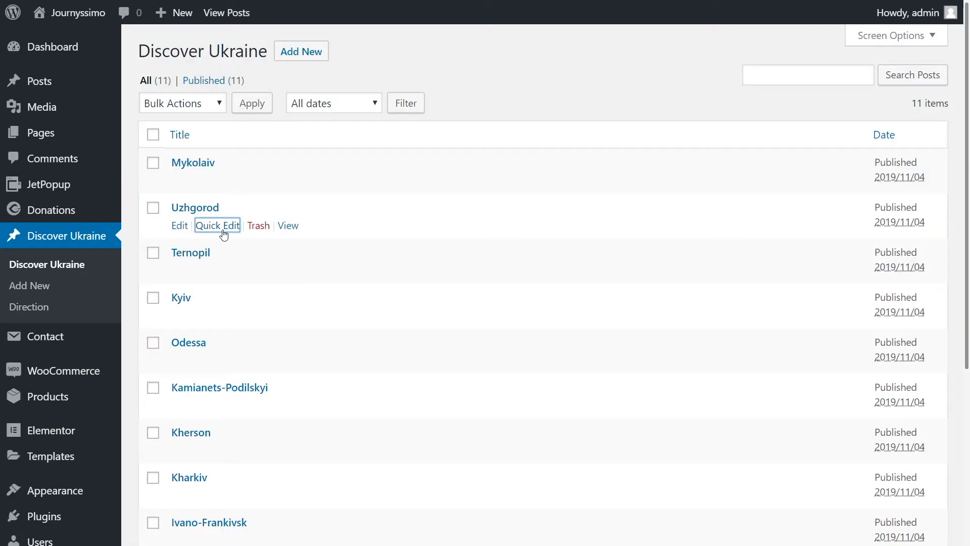
Step: Quick-edit the Uzhgorod tour to assign Western Ukraine and update it
left_click(216, 225)
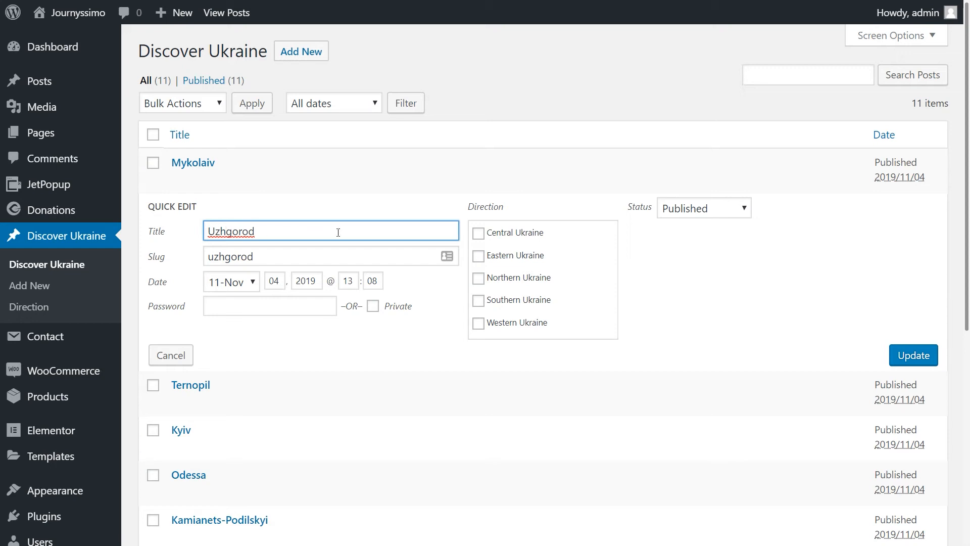
left_click(479, 323)
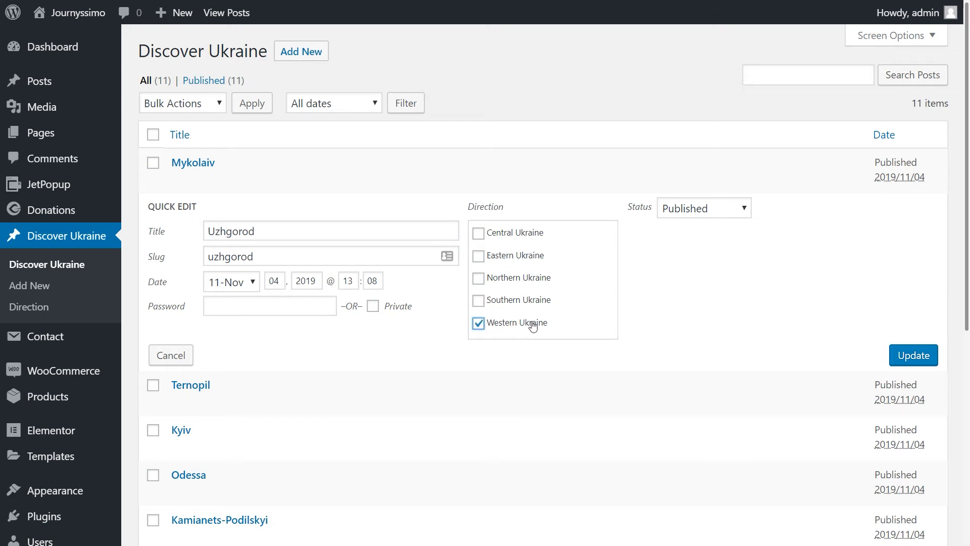
left_click(913, 354)
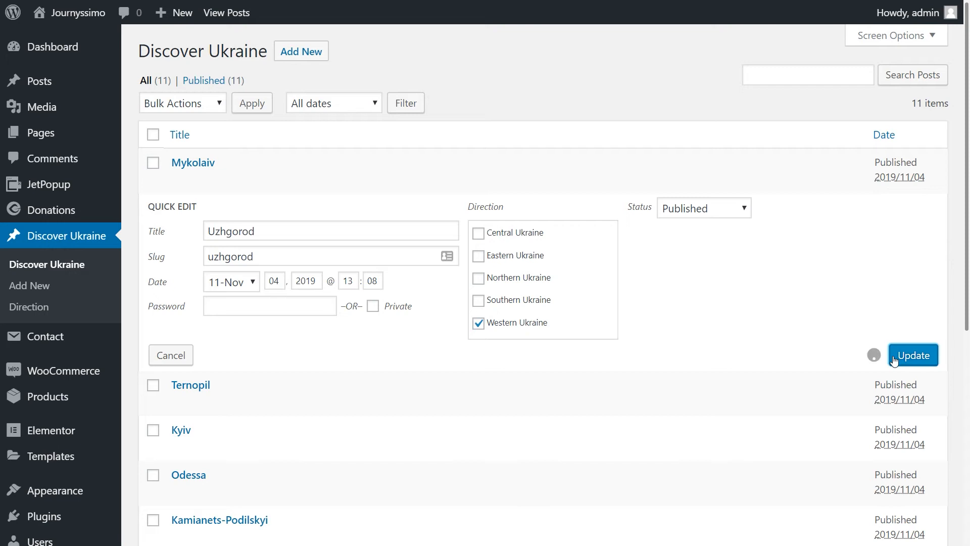
left_click(913, 354)
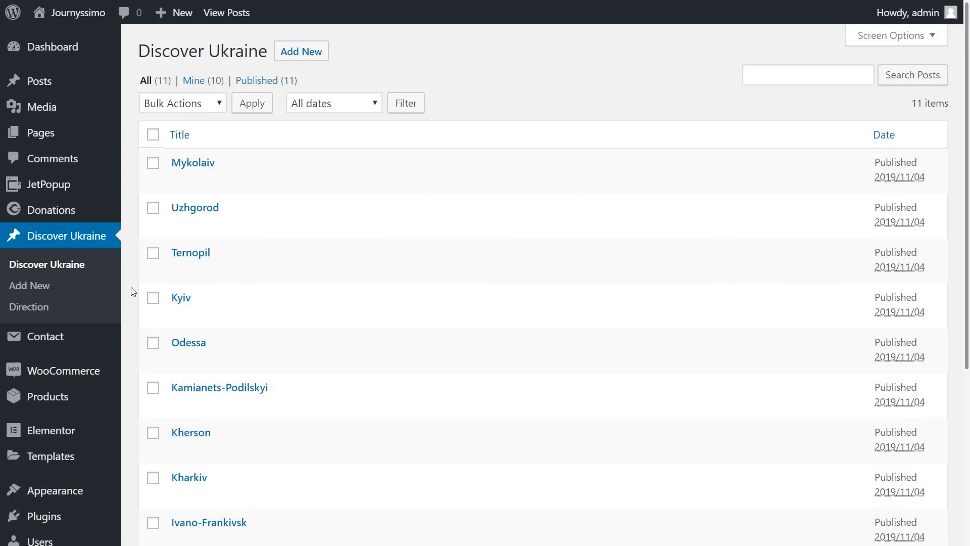
scroll("down", 3)
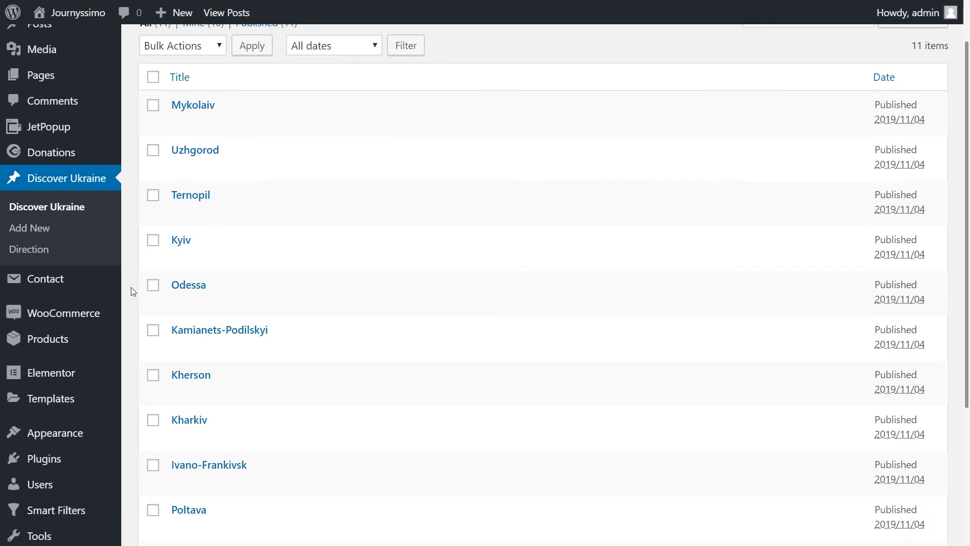
scroll("down", 3)
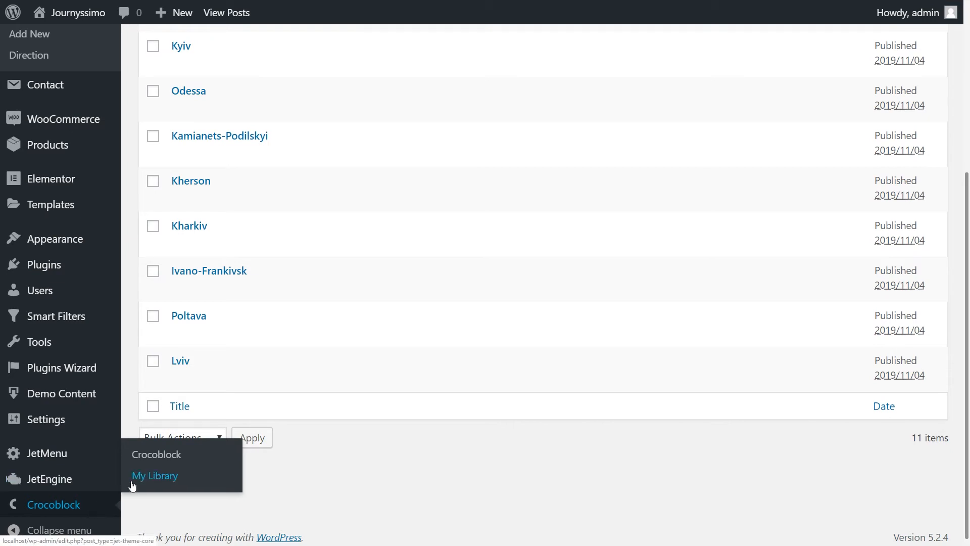
Step: Create an Archive theme template named Ukraine Archive from My Library
left_click(154, 474)
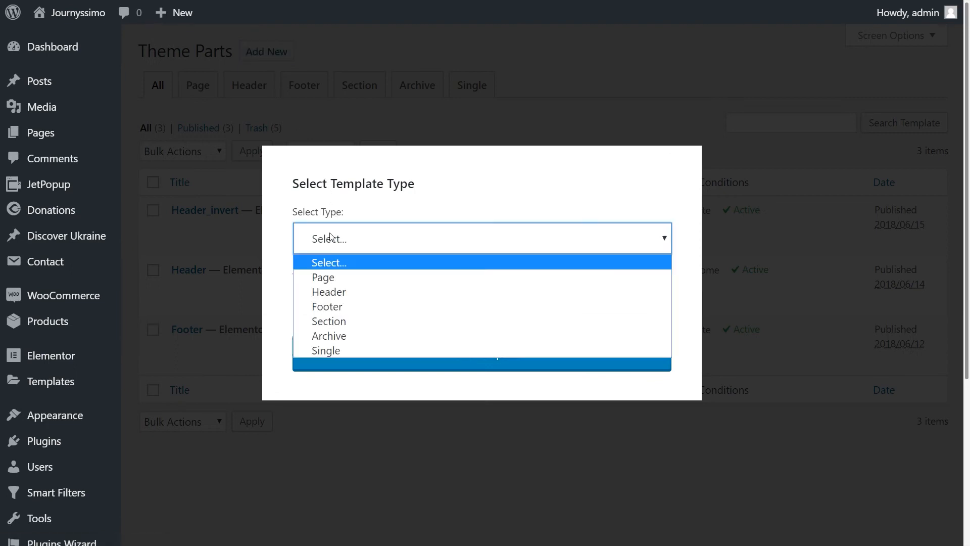
left_click(329, 335)
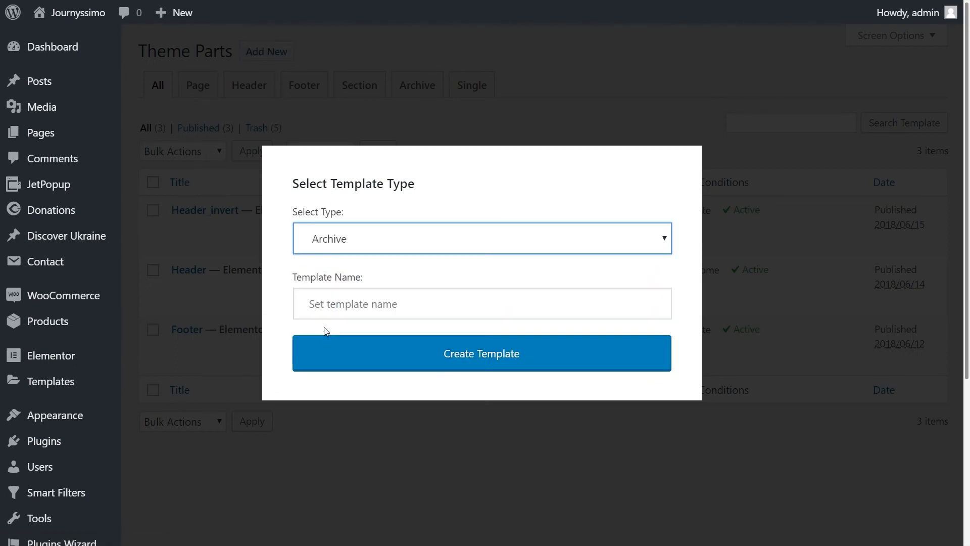
type("Ukraine Archive")
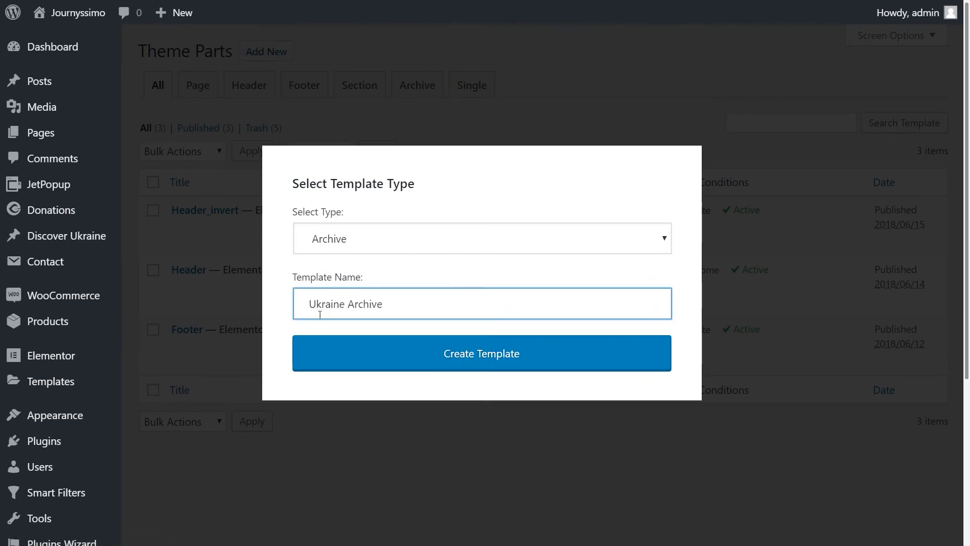
left_click(481, 354)
type("Lis")
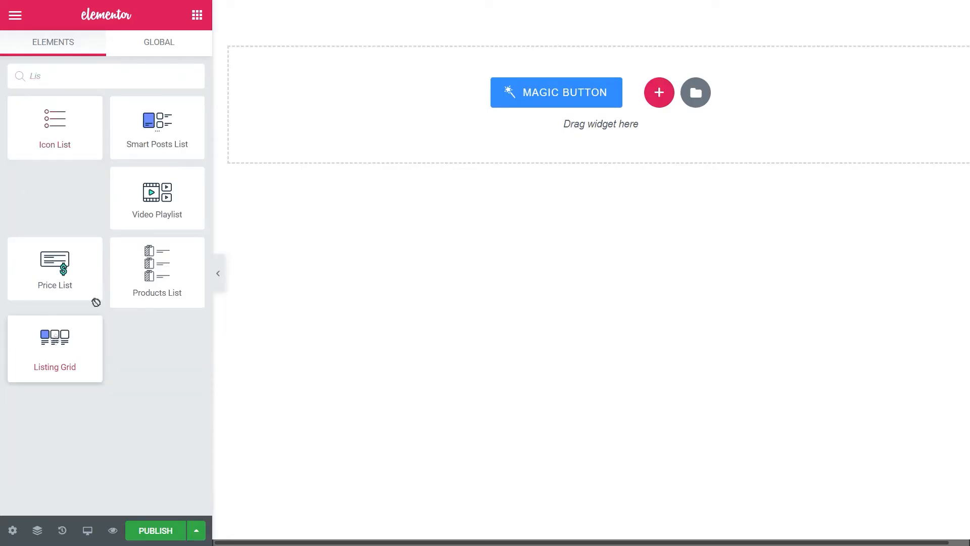
Step: Add a Listing Grid using the Ukraine listing with Posts number set to 11
left_click(55, 348)
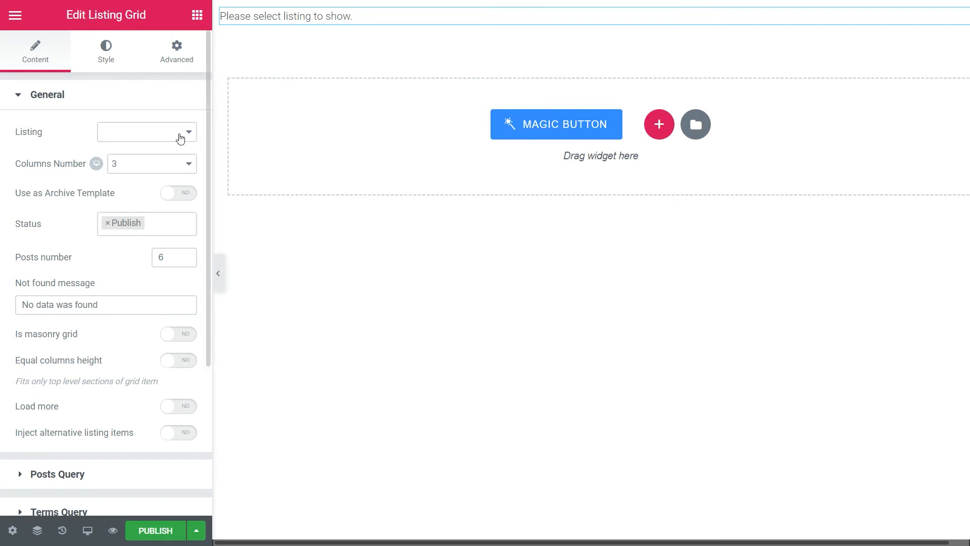
left_click(147, 132)
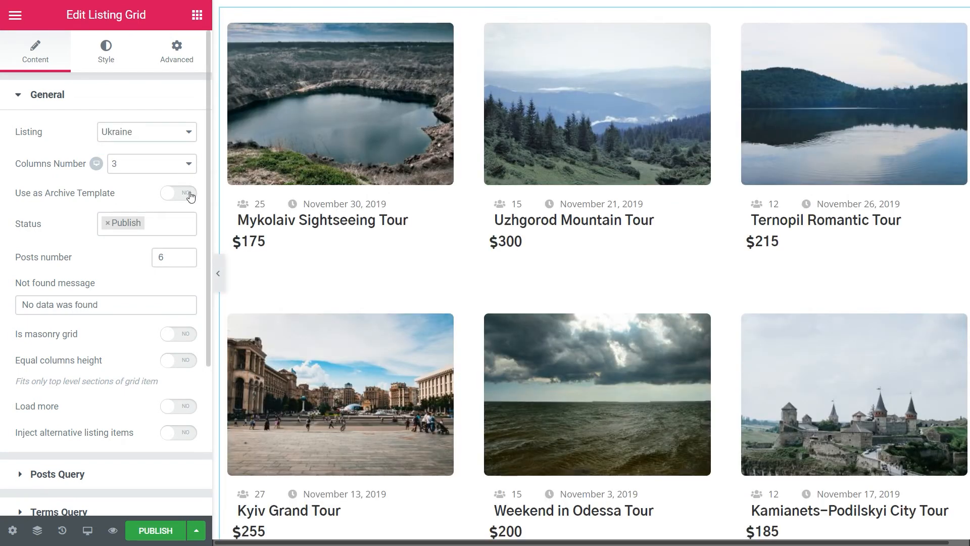
type("11")
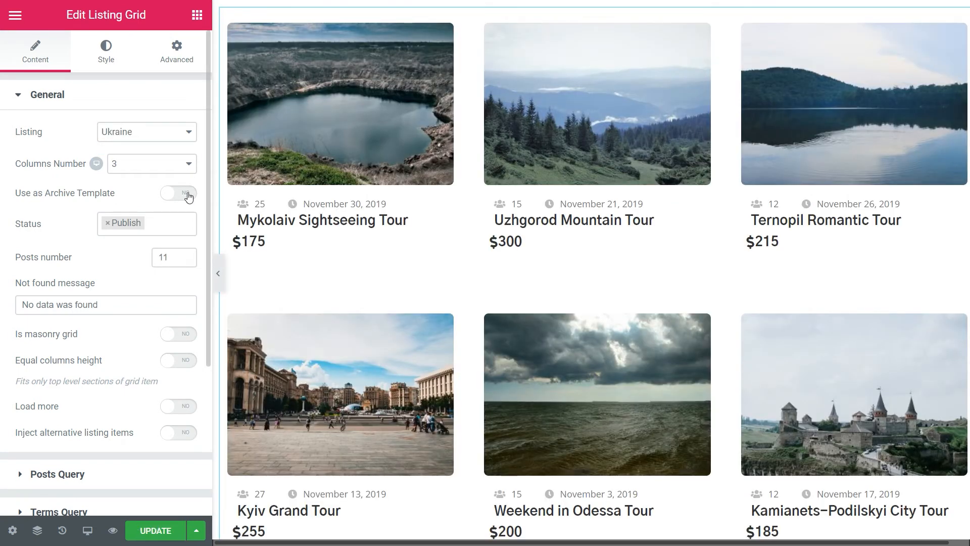
left_click(178, 193)
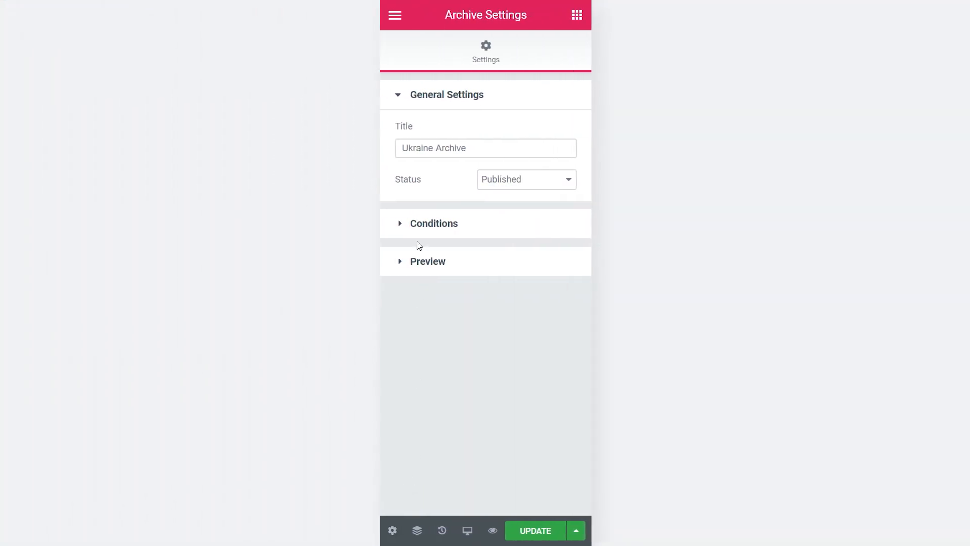
Step: Set the archive preview settings to preview the Discover Ukraine post type
left_click(427, 261)
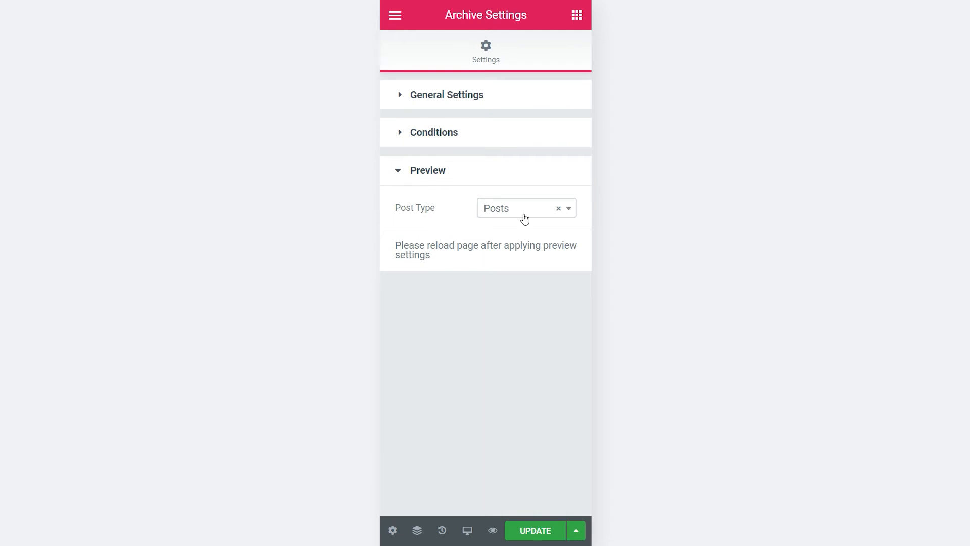
left_click(524, 208)
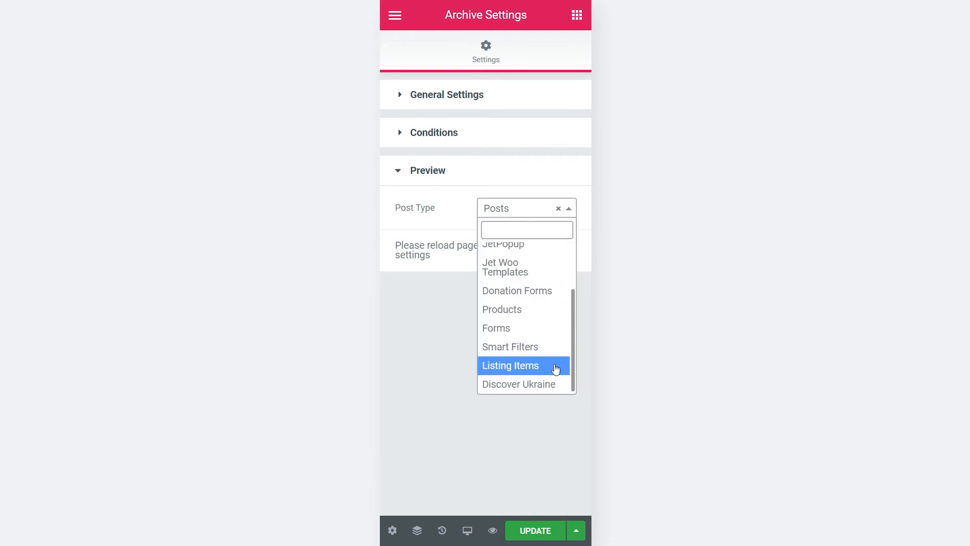
left_click(518, 384)
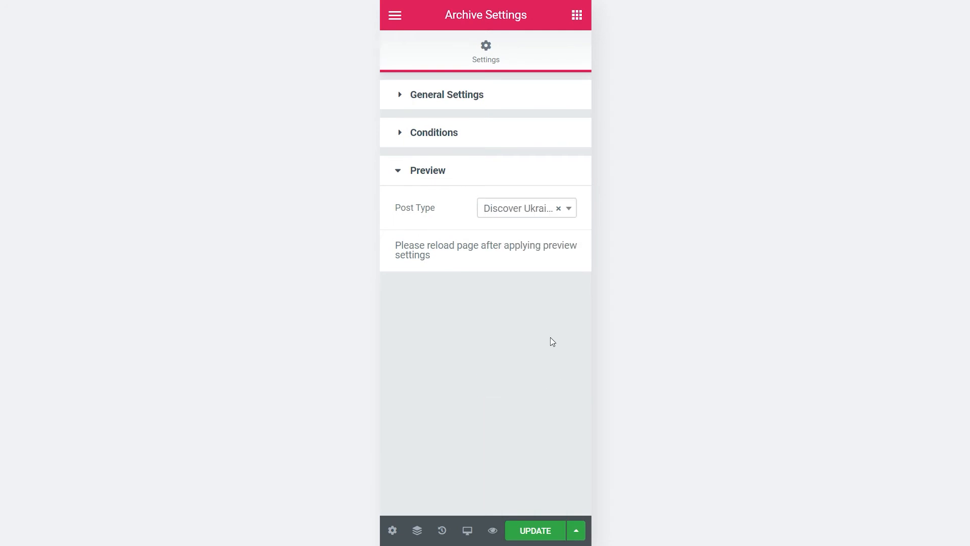
Step: Set the display condition to Archive > Custom Taxonomy Archives > Direction taxonomy
left_click(433, 132)
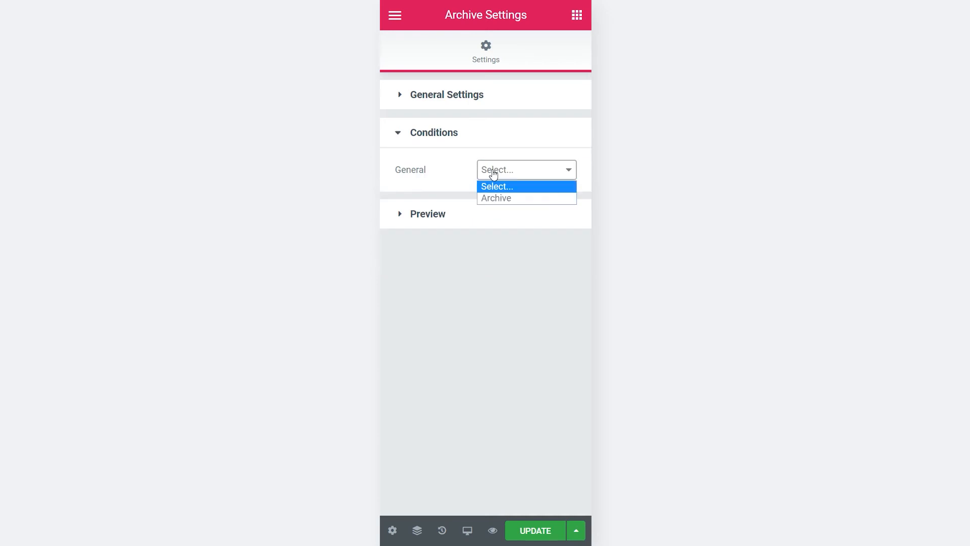
left_click(496, 198)
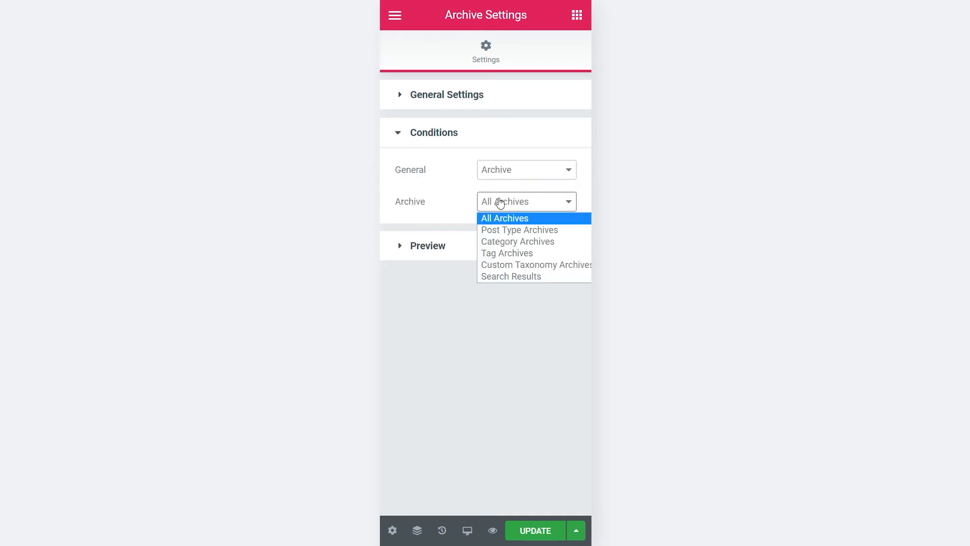
left_click(536, 265)
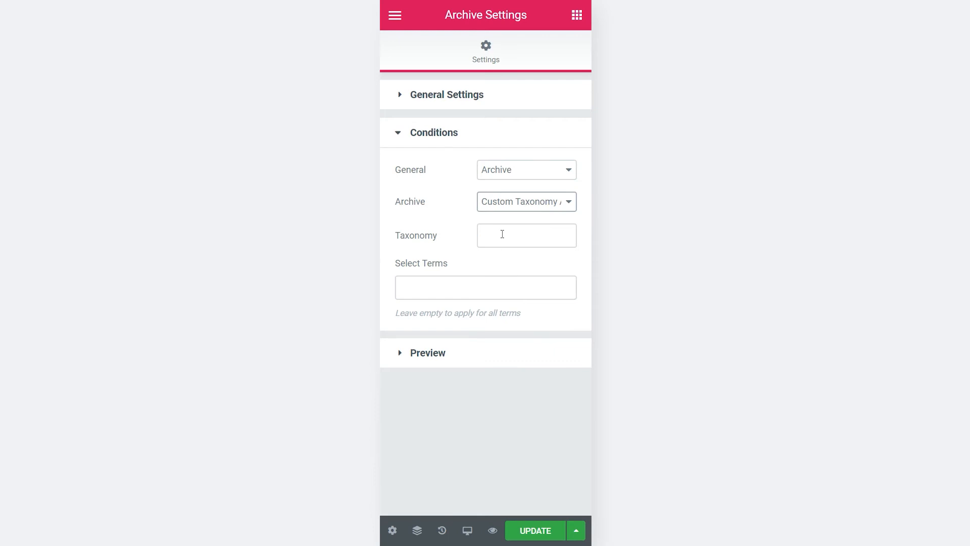
left_click(526, 234)
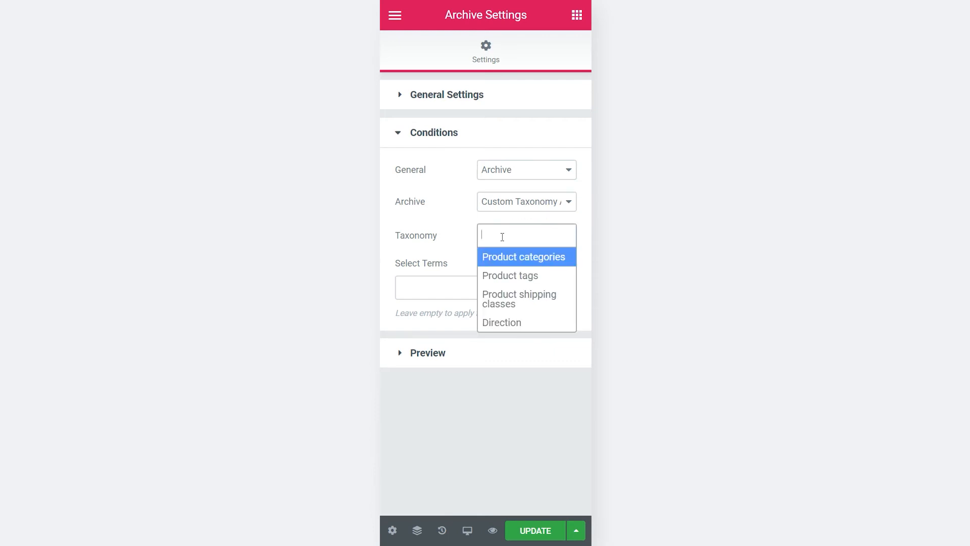
mouse_move(523, 324)
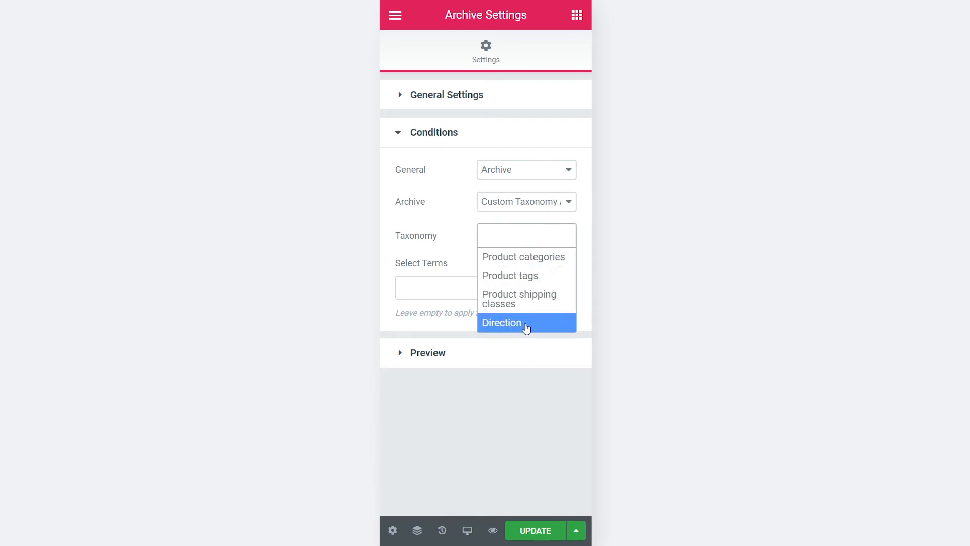
left_click(501, 324)
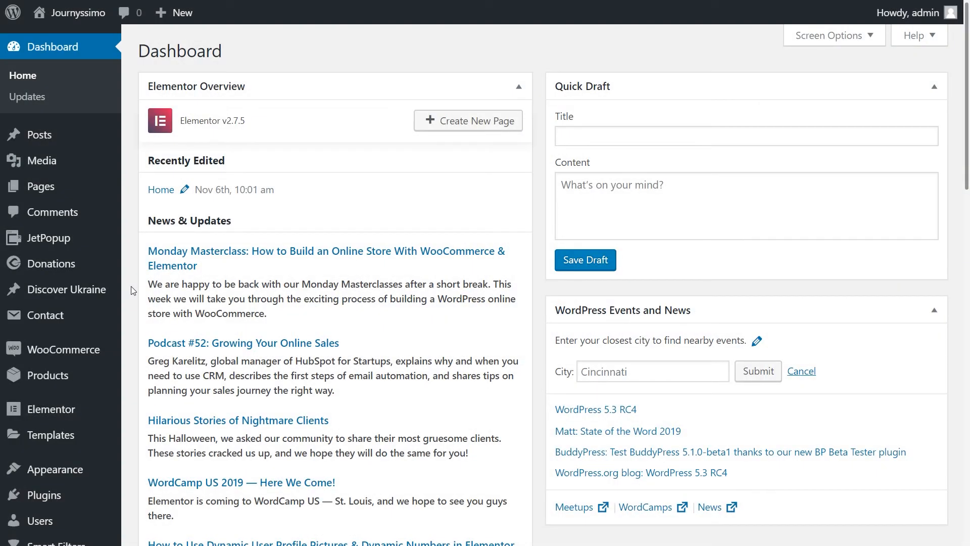
Step: Create a JetEngine listing item 'Ukraine Listing for Terms' with source Terms, taxonomy Direction, Elementor view
scroll("down", 3)
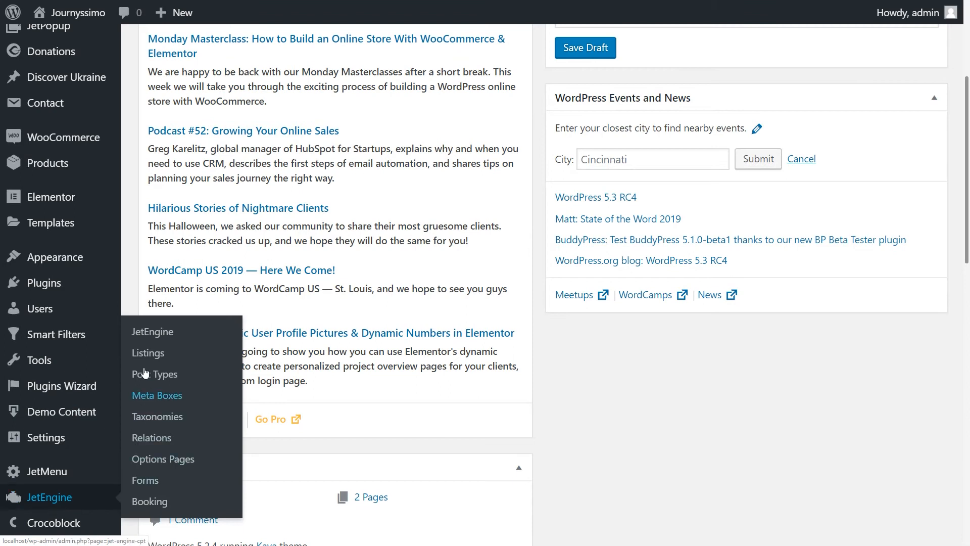
left_click(147, 352)
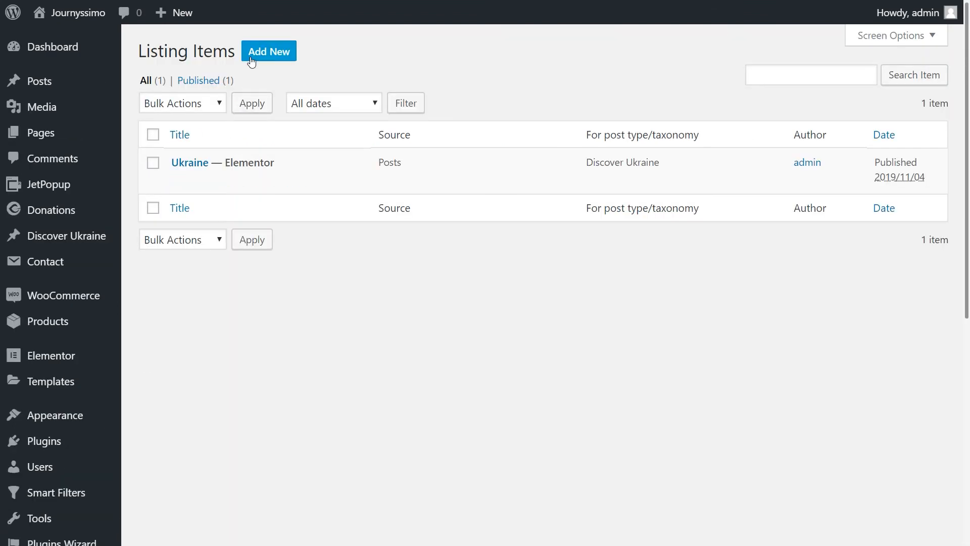
left_click(269, 50)
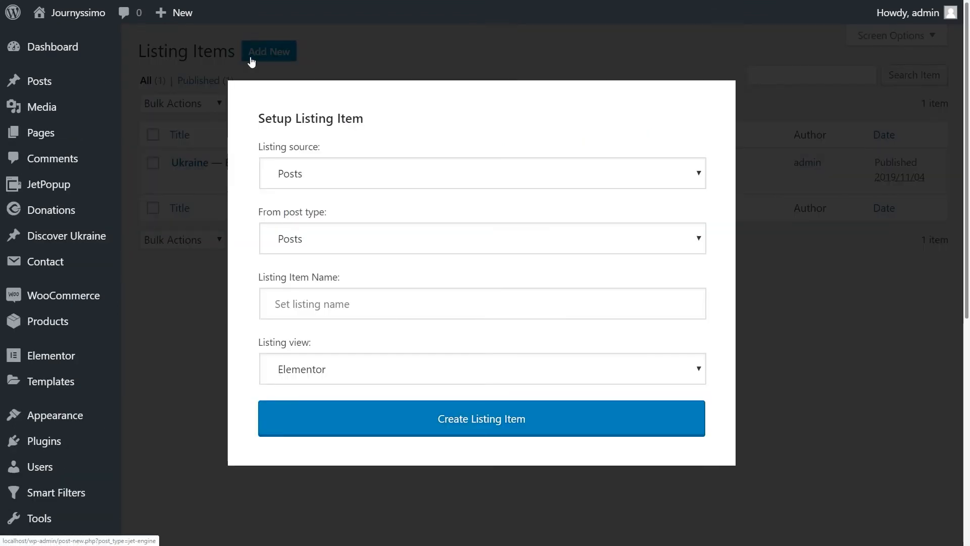
left_click(480, 174)
type("Ukraine Listing for Terms")
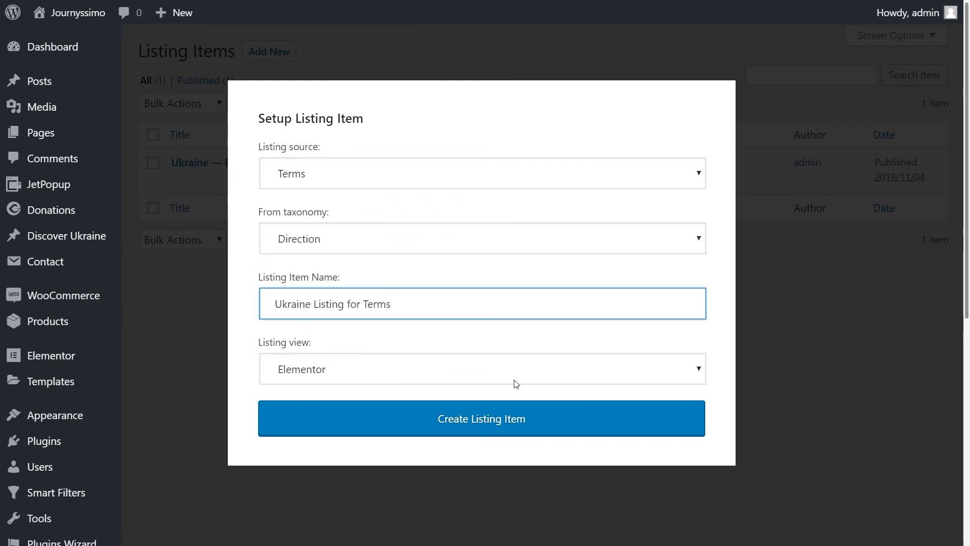
left_click(481, 369)
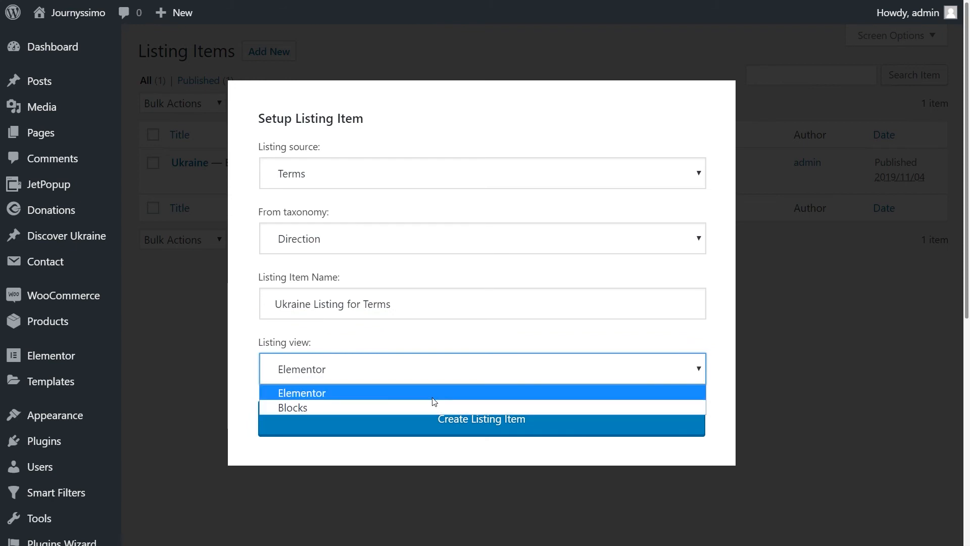
left_click(302, 392)
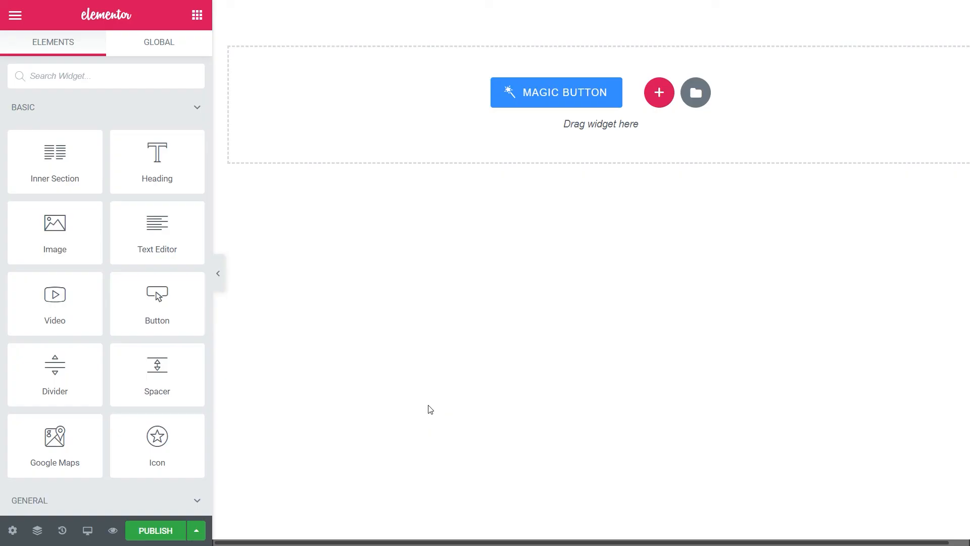
Step: Add a Dynamic Field widget showing the Term name (Central Ukraine)
left_click(106, 75)
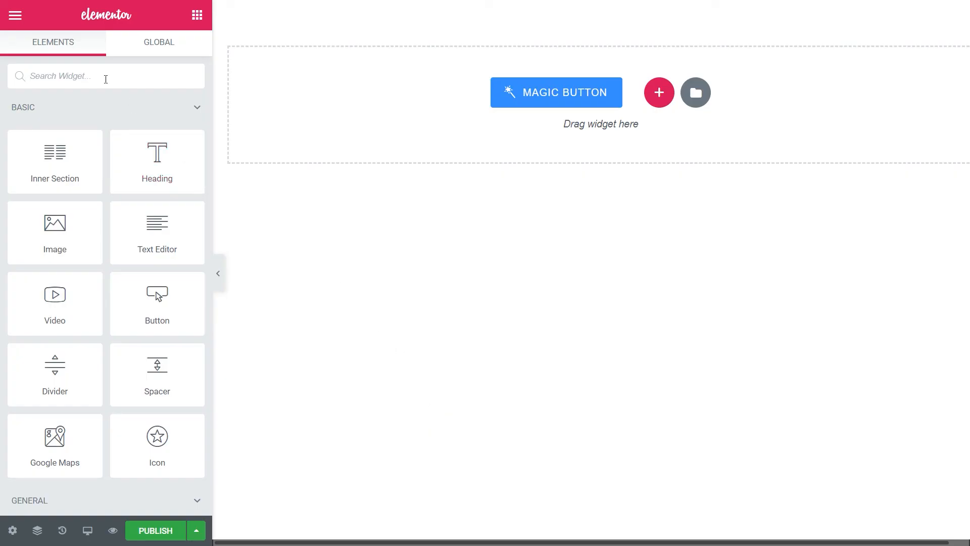
type("Dyn")
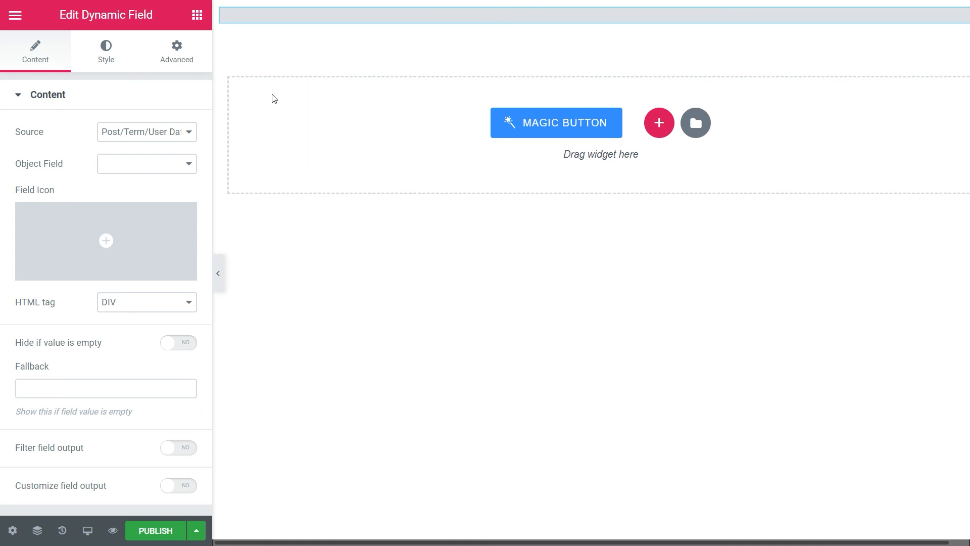
left_click(146, 164)
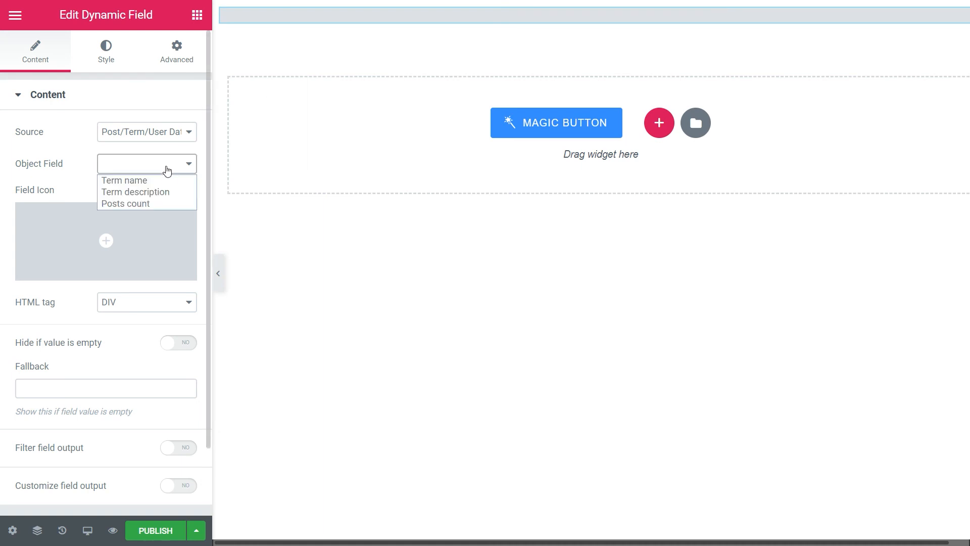
left_click(124, 179)
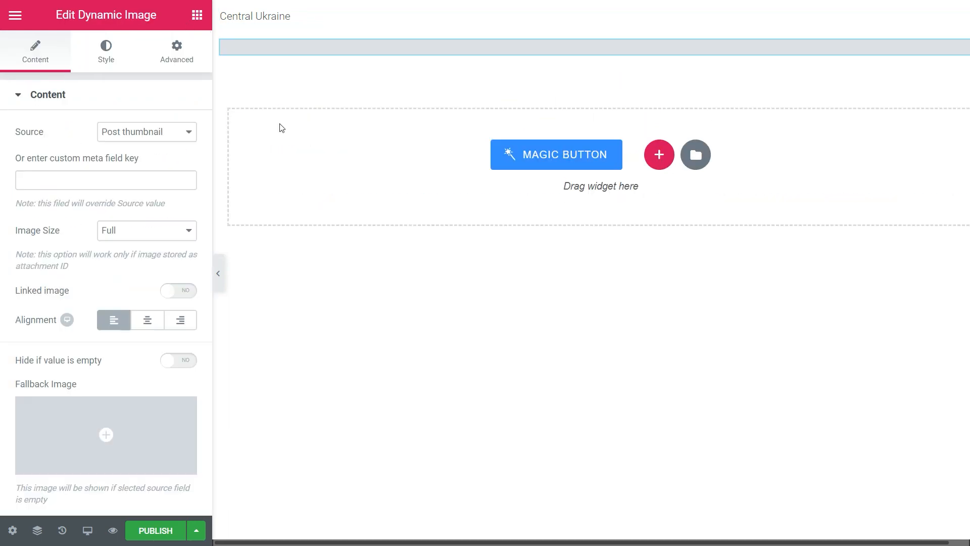
Step: Set the Dynamic Image source to the Direction Picture field at Kava Thumb M Vert size
left_click(147, 131)
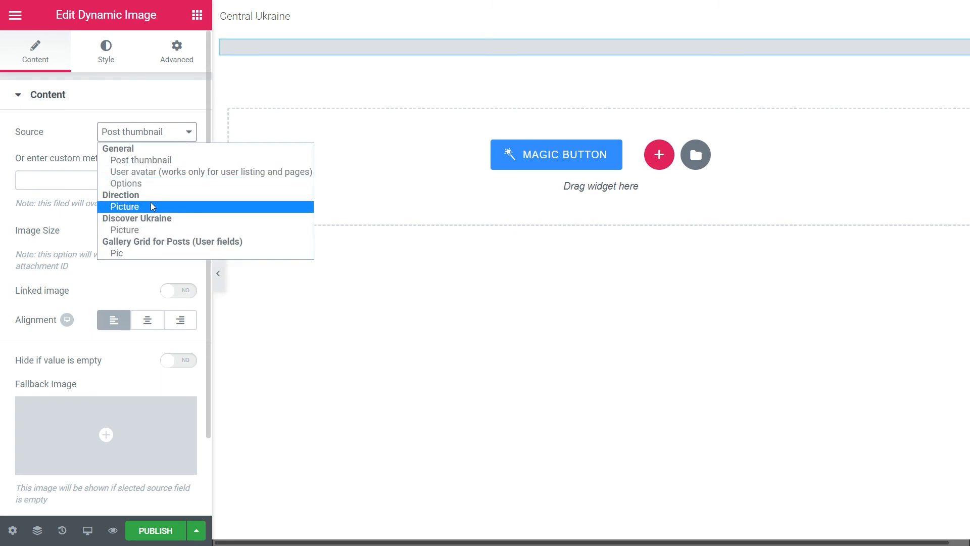
left_click(124, 206)
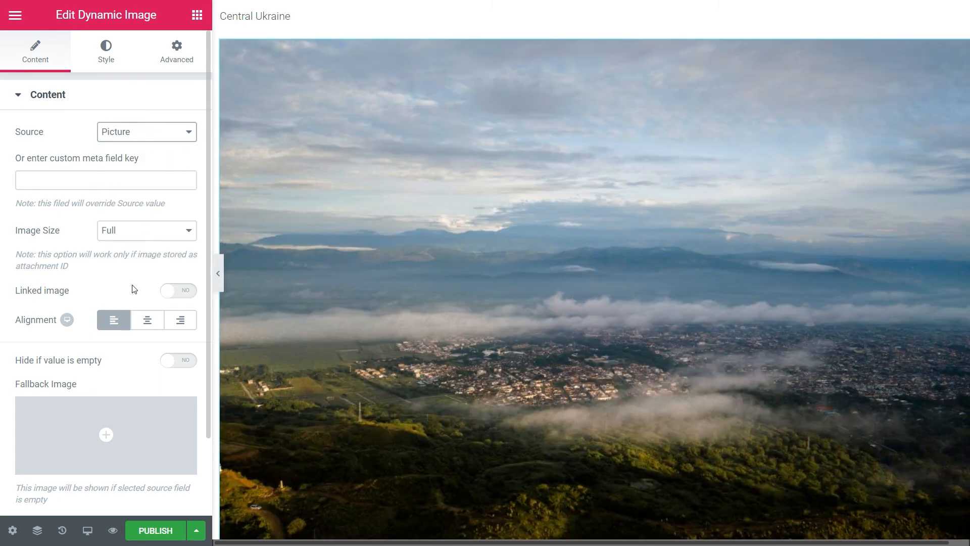
left_click(146, 230)
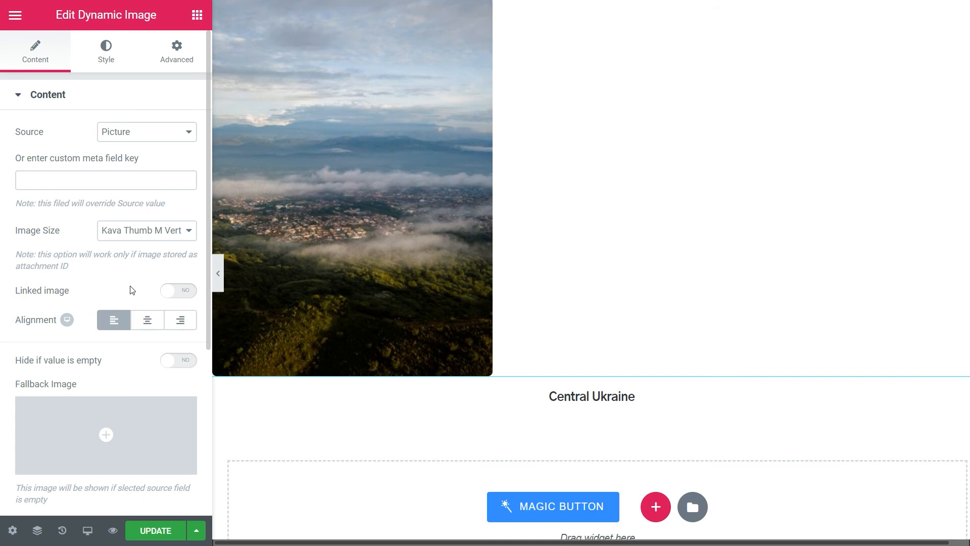
left_click(151, 164)
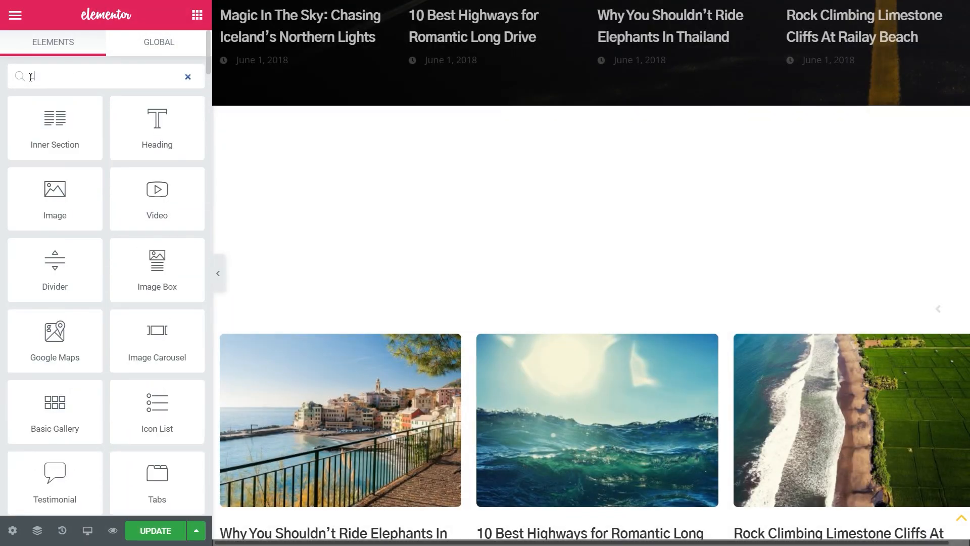
Step: Add a Listing Grid using Ukraine Listing for Terms with 5 columns
type("Listi")
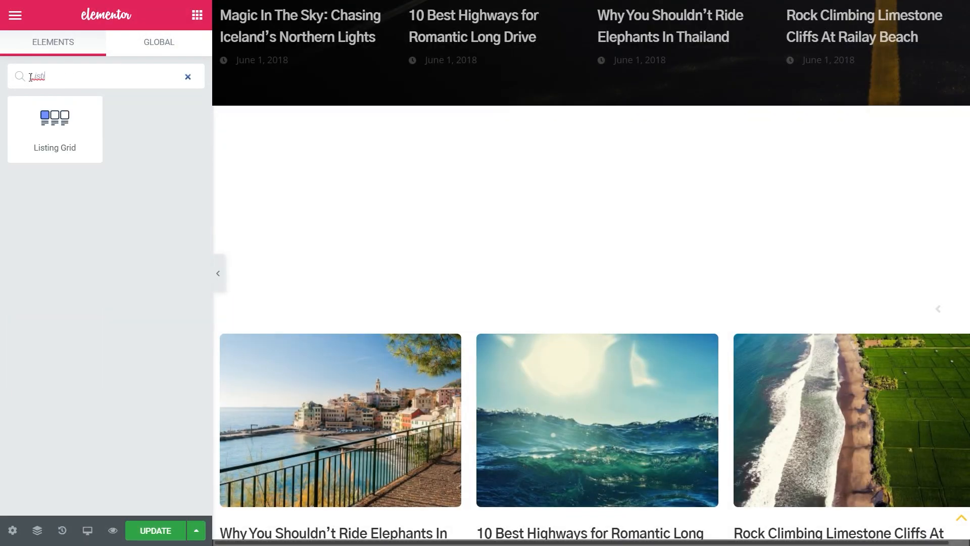
left_click(55, 128)
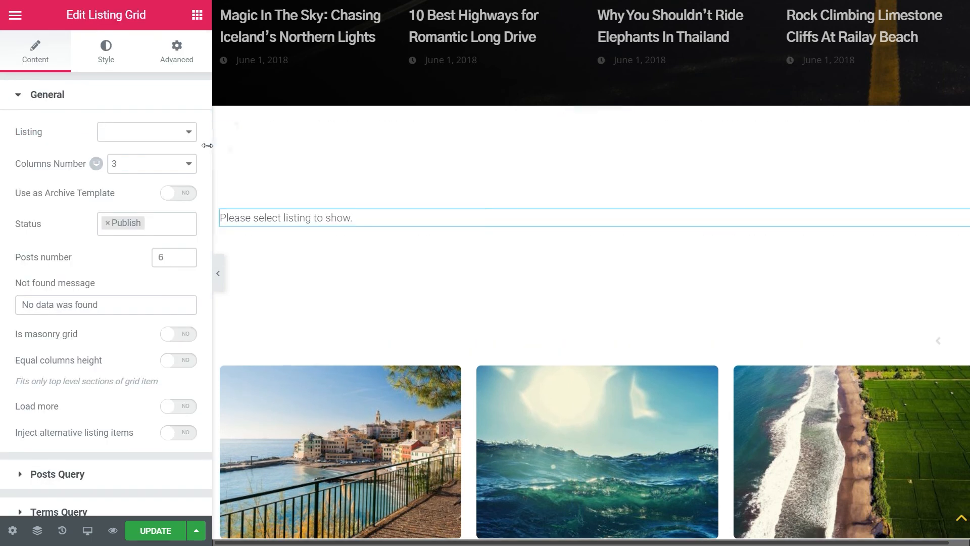
left_click(146, 131)
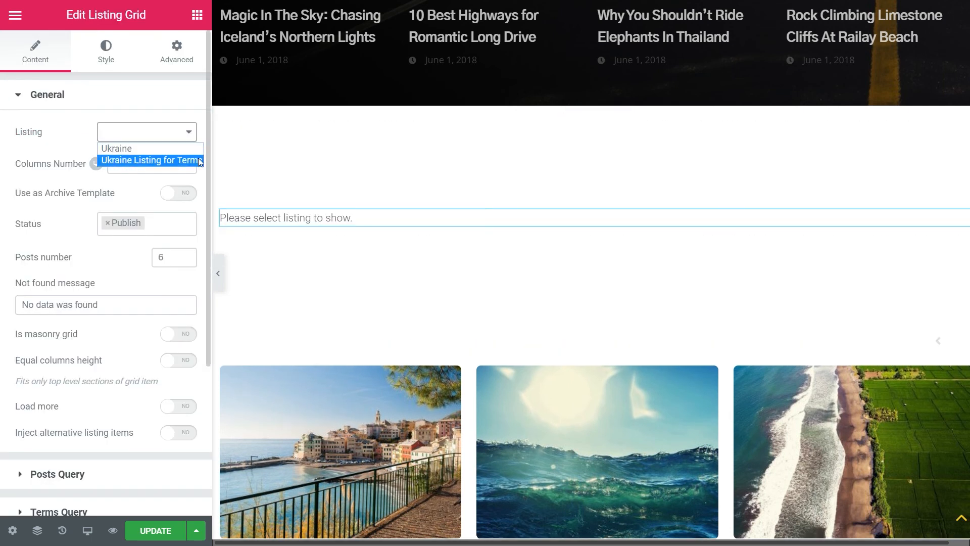
left_click(150, 160)
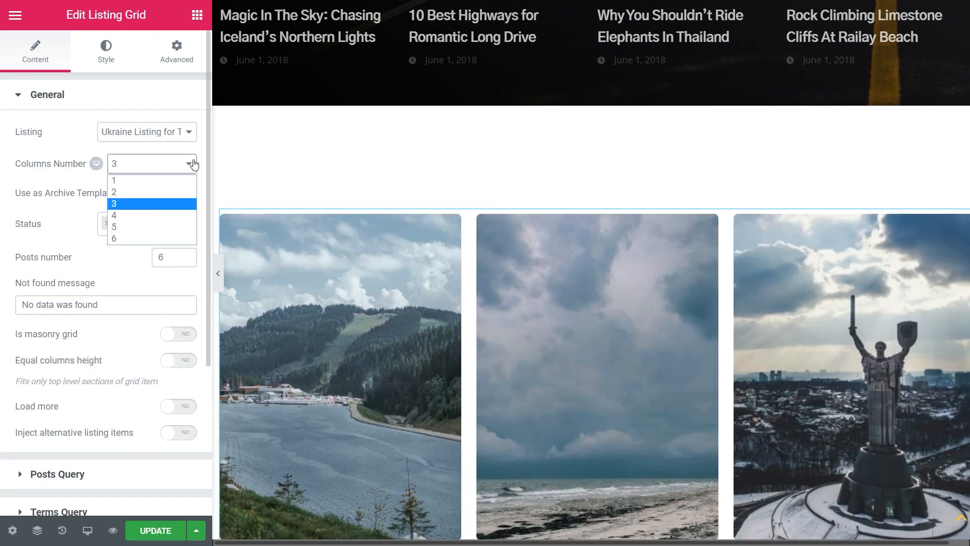
left_click(114, 226)
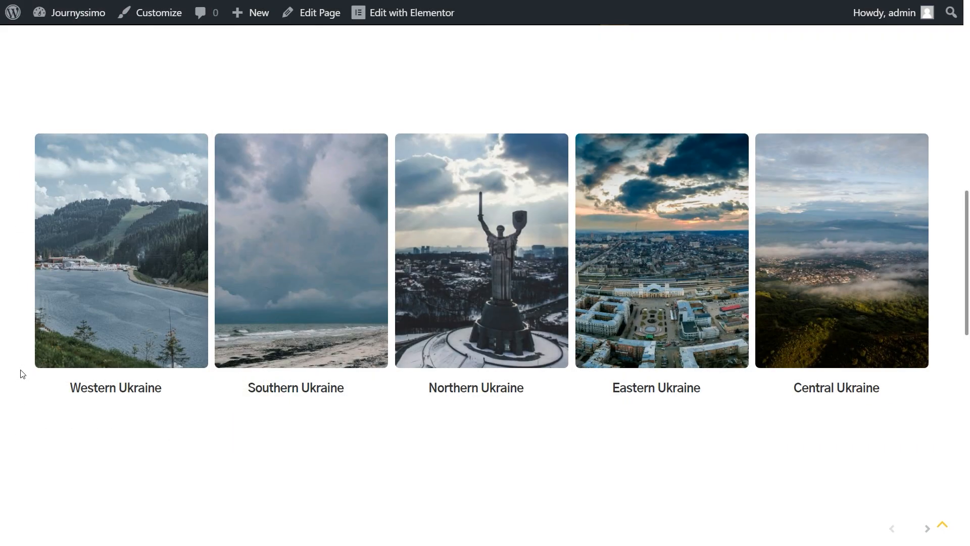
Step: On the live page, browse the Western Ukraine archive, then the Northern Ukraine archive with Kyiv Grand Tour
left_click(111, 388)
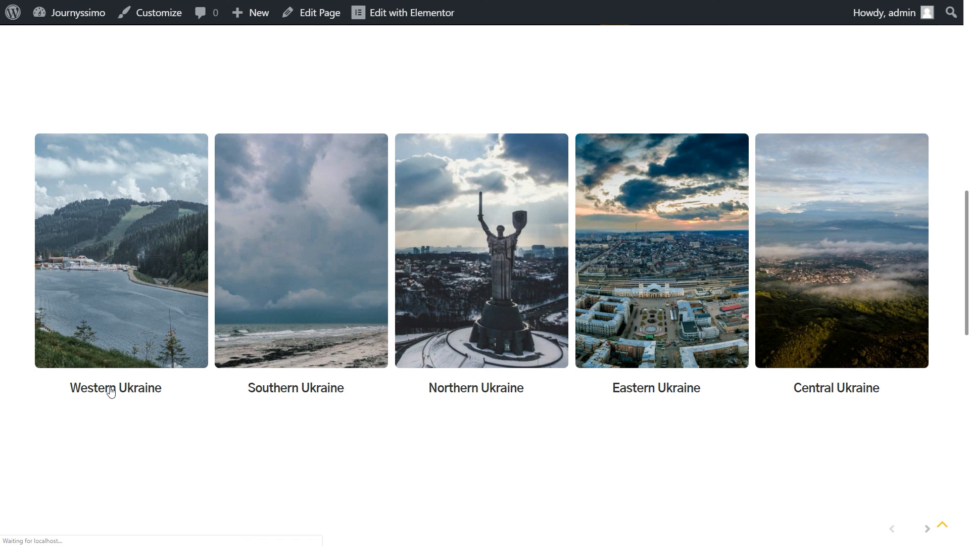
left_click(115, 388)
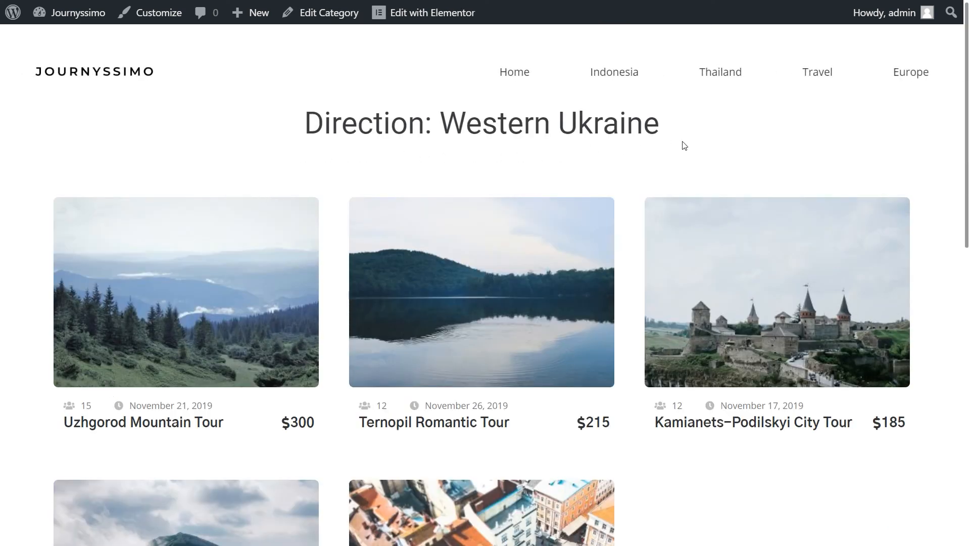
scroll("down", 3)
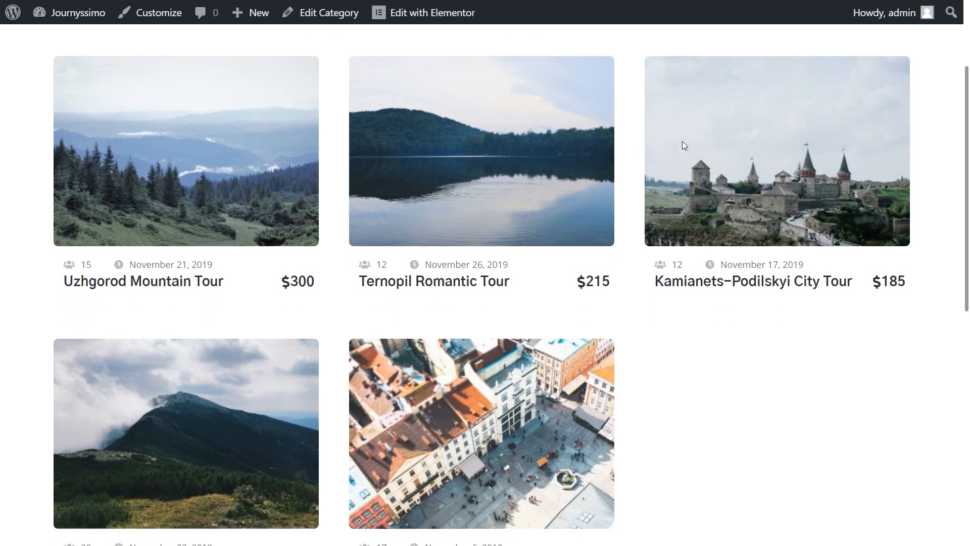
scroll("down", 3)
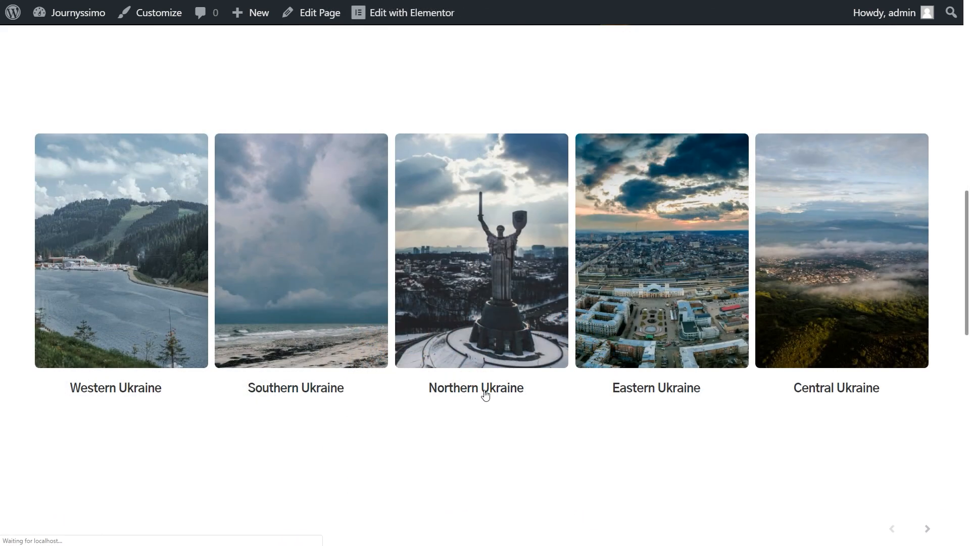
left_click(476, 388)
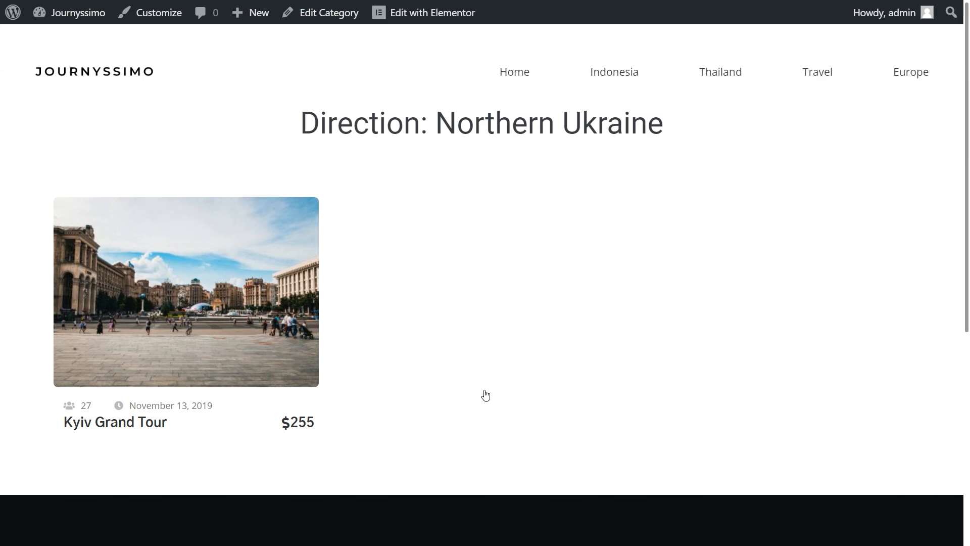